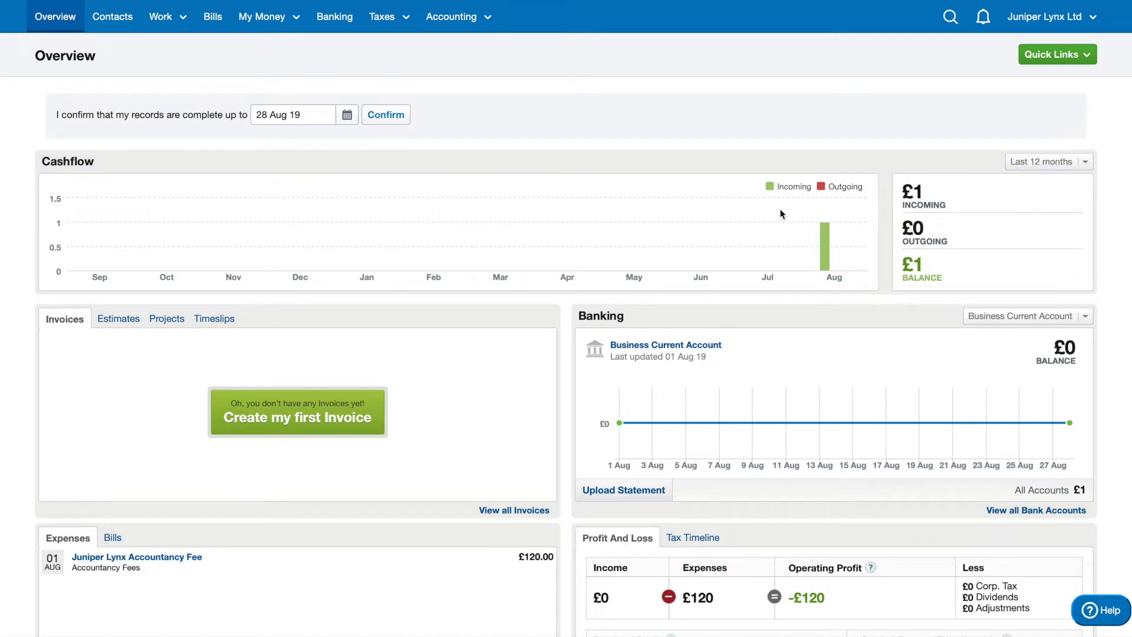
pyautogui.moveTo(584, 235)
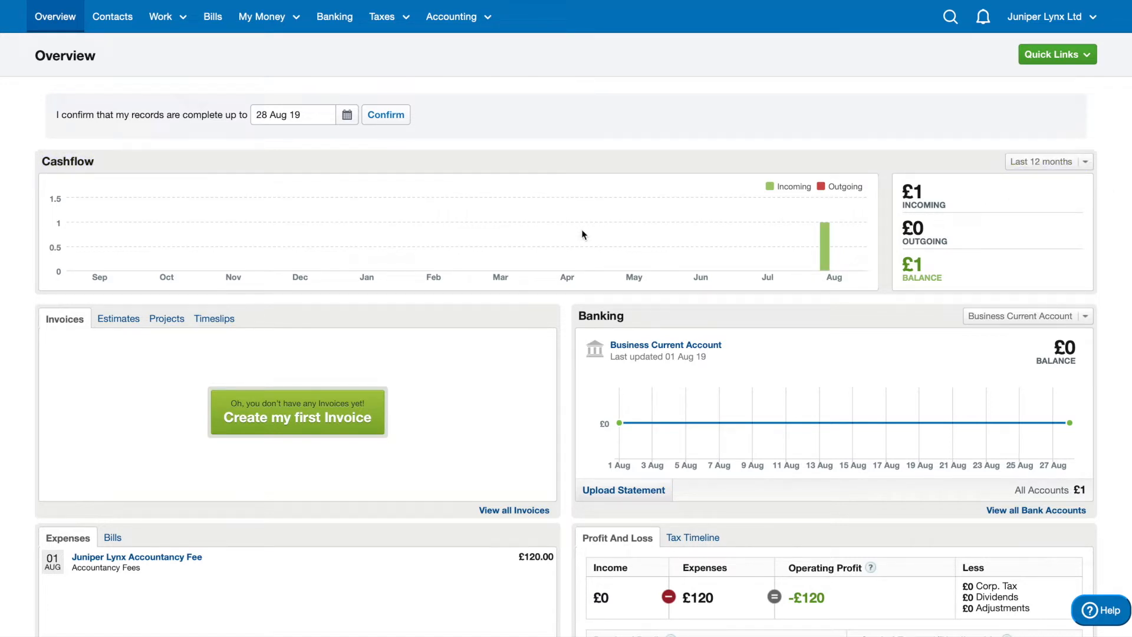
pyautogui.moveTo(1092, 159)
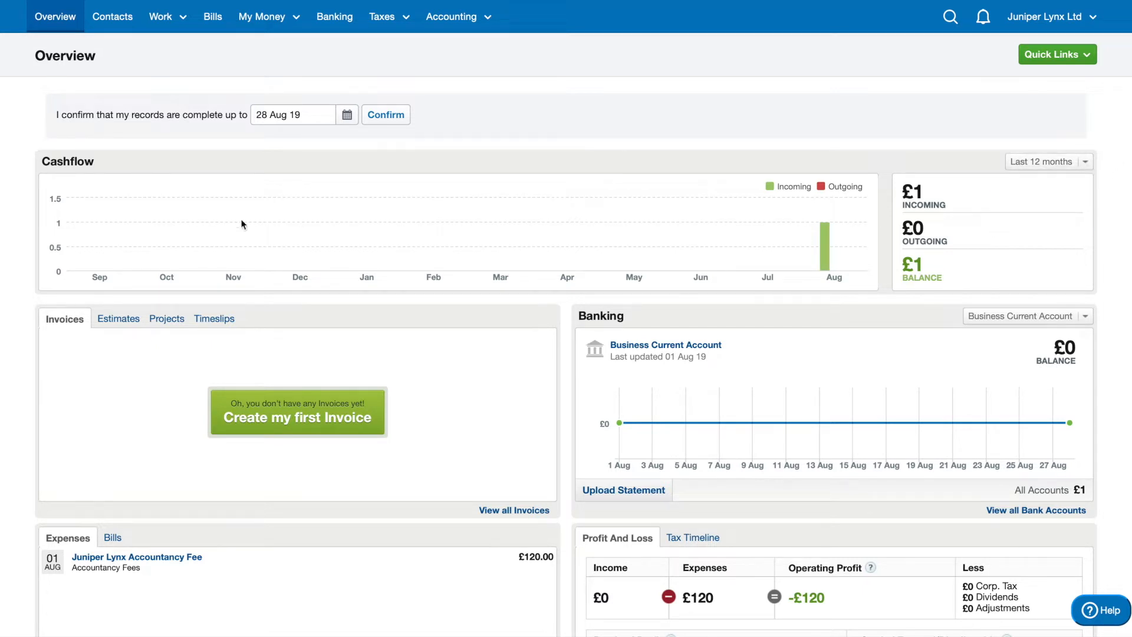
pyautogui.moveTo(92, 204)
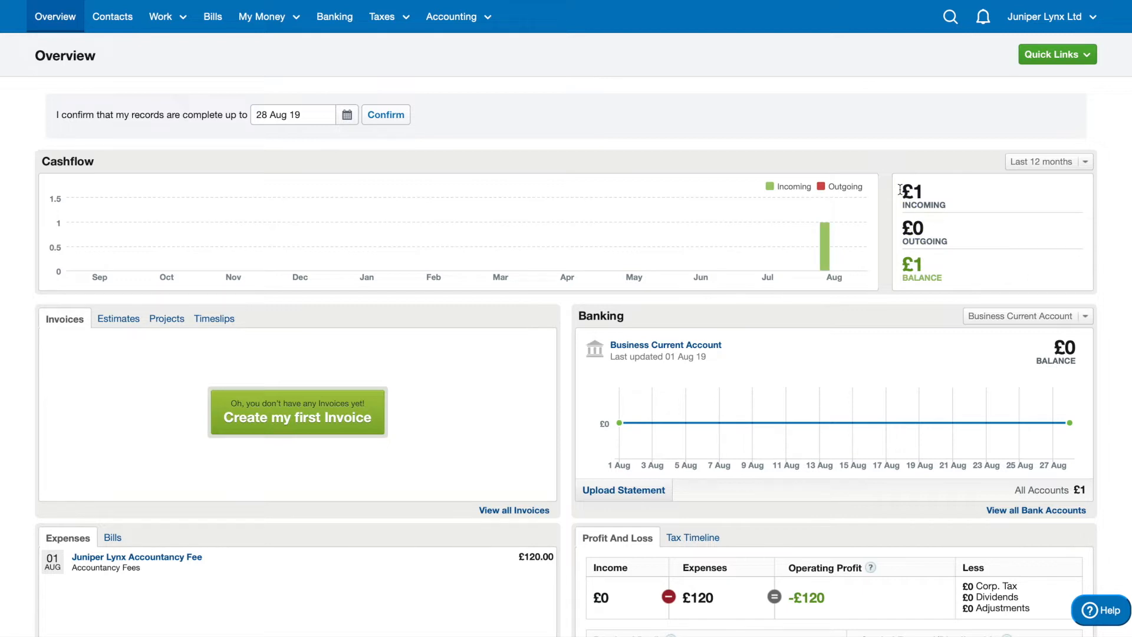
# - Scroll the Overview down to reveal Expenses, Profit and Loss and carried-forward figures
pyautogui.scroll(-3)
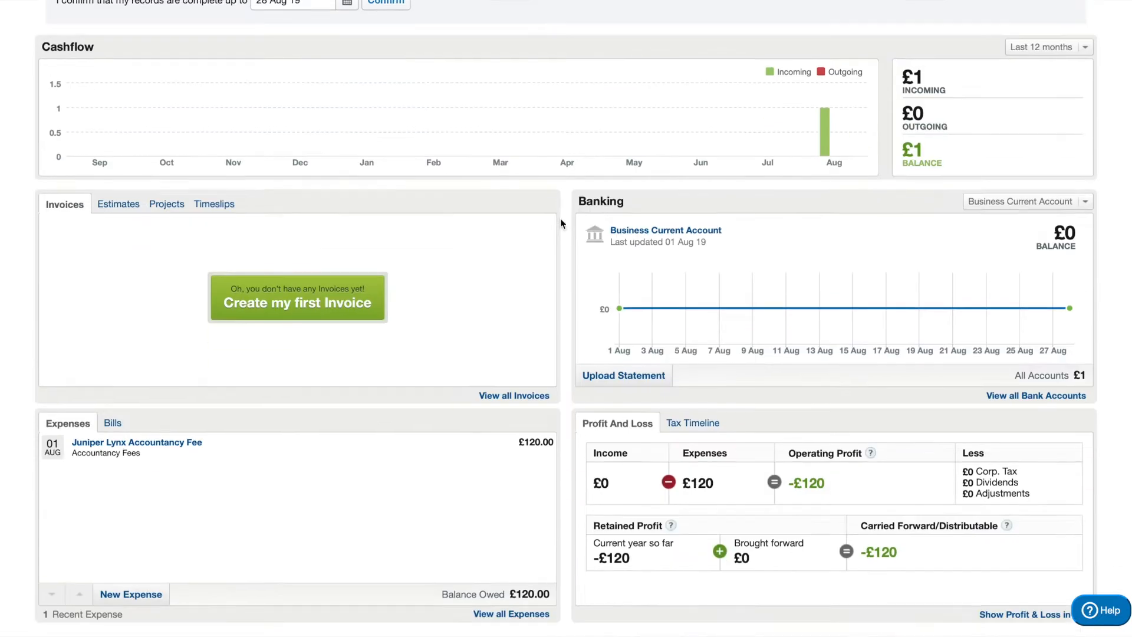
pyautogui.scroll(-3)
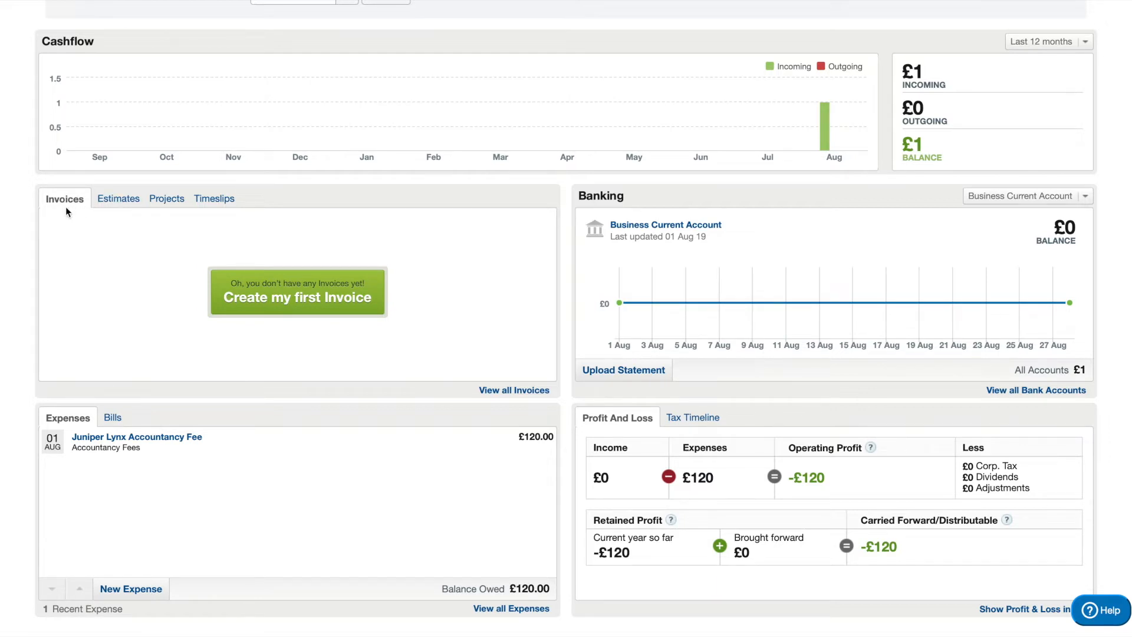
pyautogui.moveTo(467, 313)
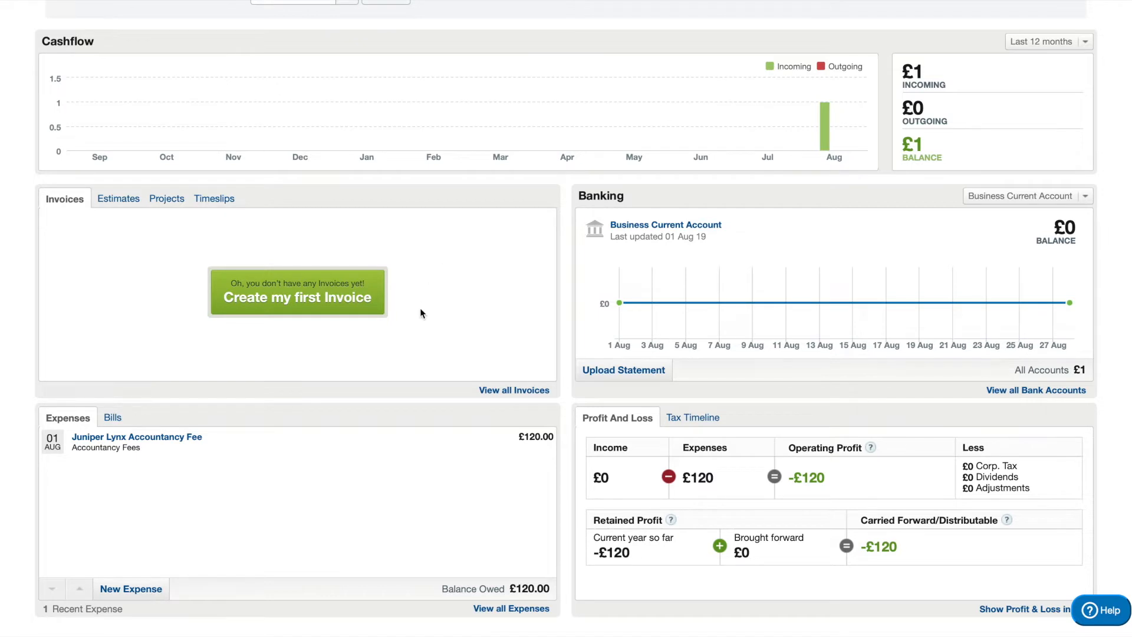
pyautogui.moveTo(193, 294)
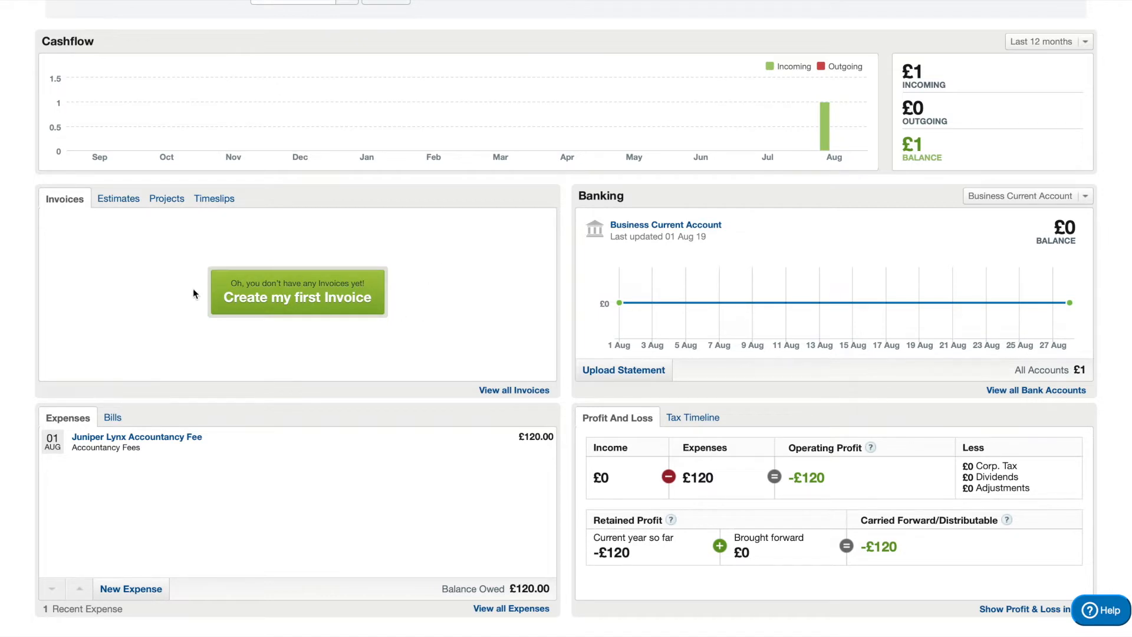
pyautogui.moveTo(174, 281)
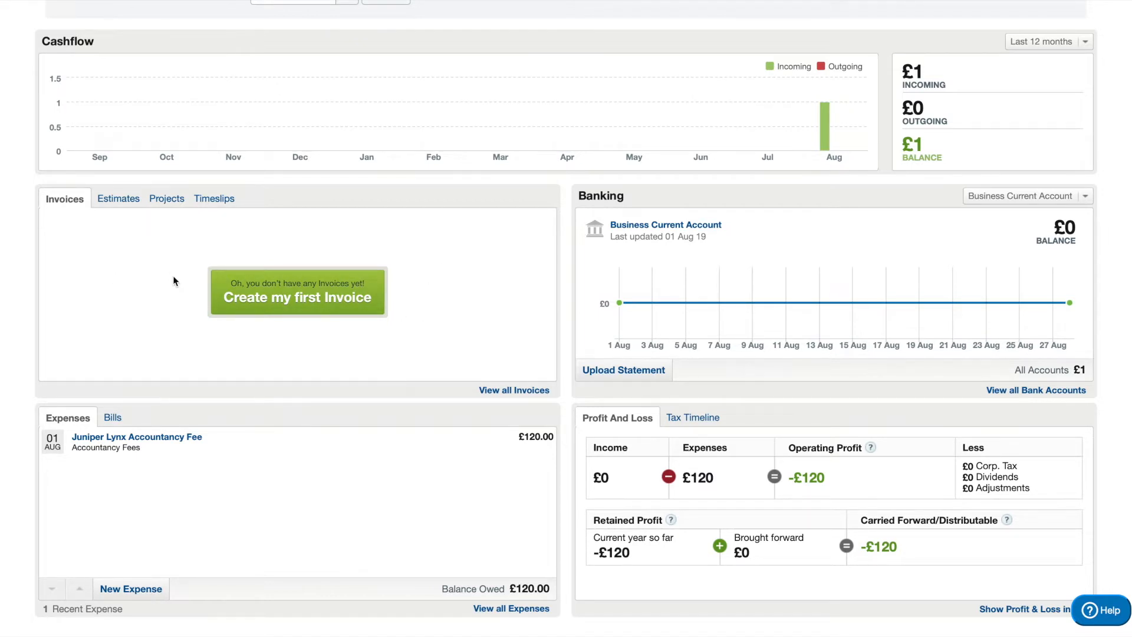
pyautogui.moveTo(475, 326)
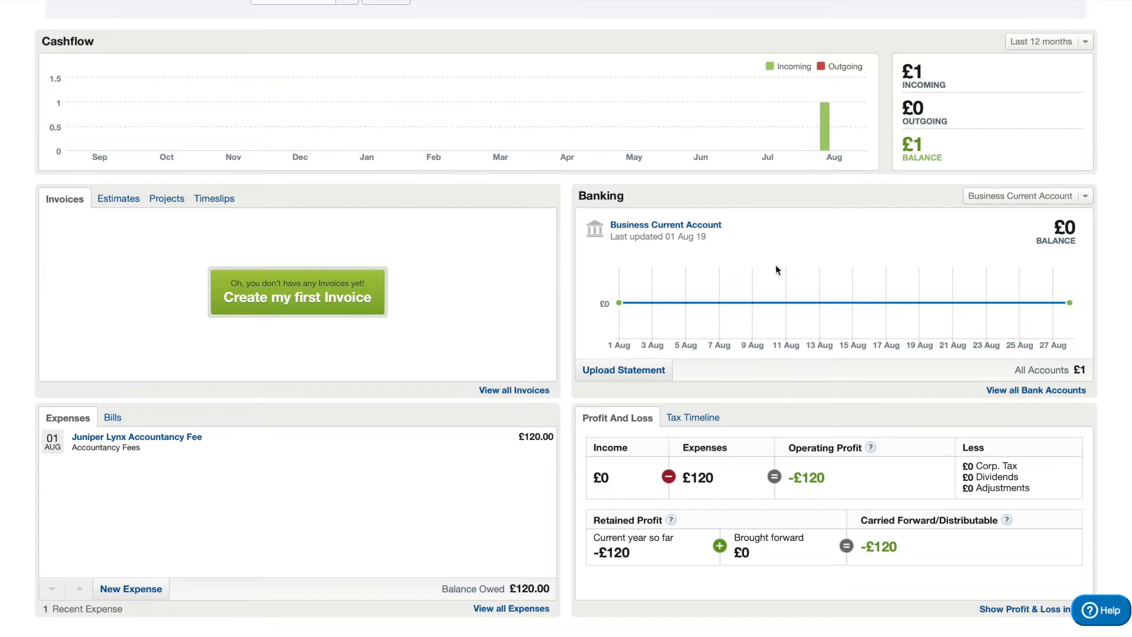
pyautogui.moveTo(613, 212)
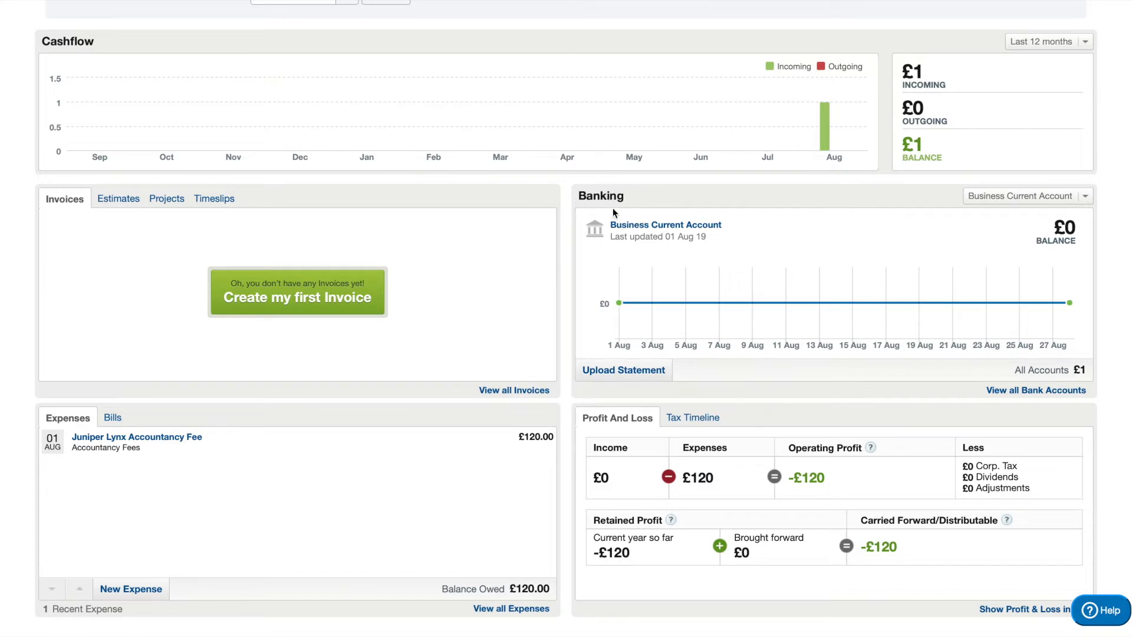
pyautogui.moveTo(612, 230)
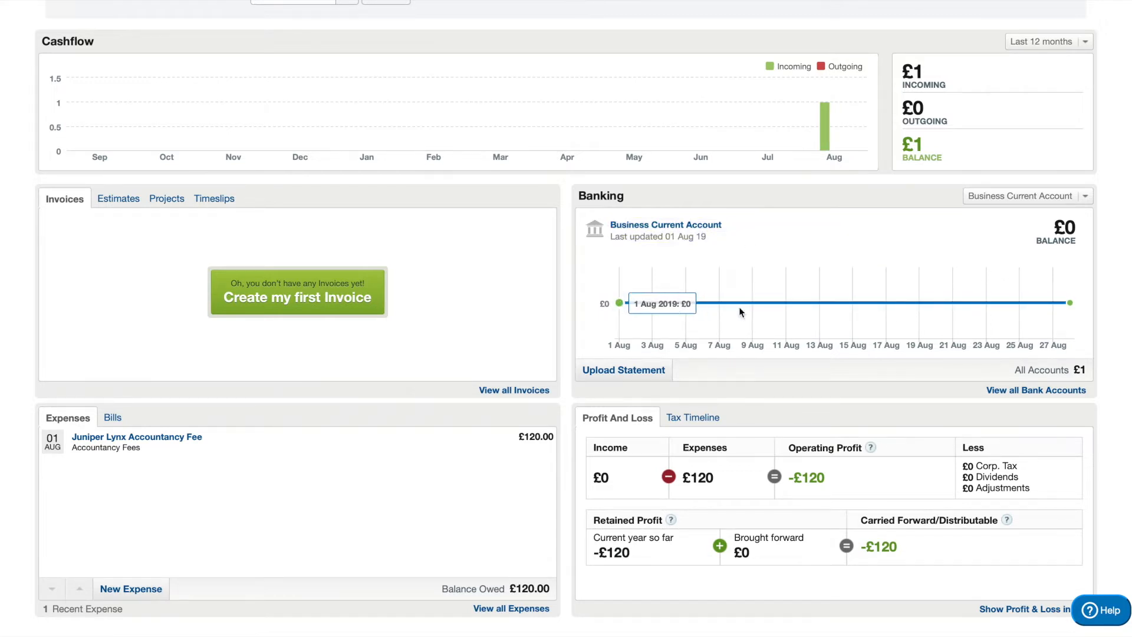
pyautogui.moveTo(1040, 232)
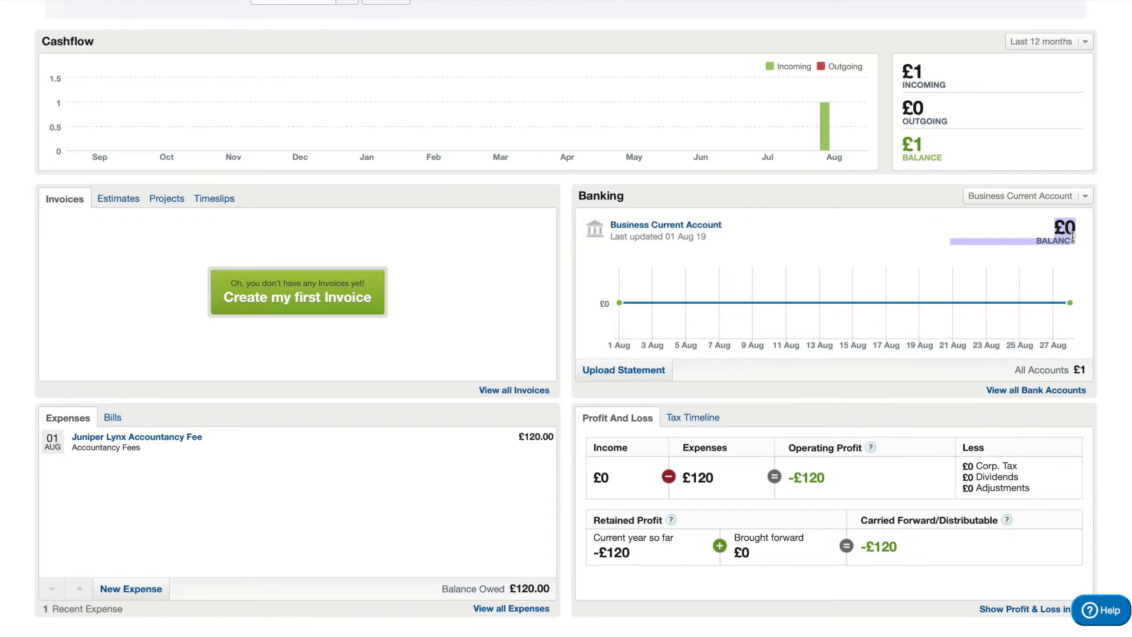
pyautogui.moveTo(1071, 262)
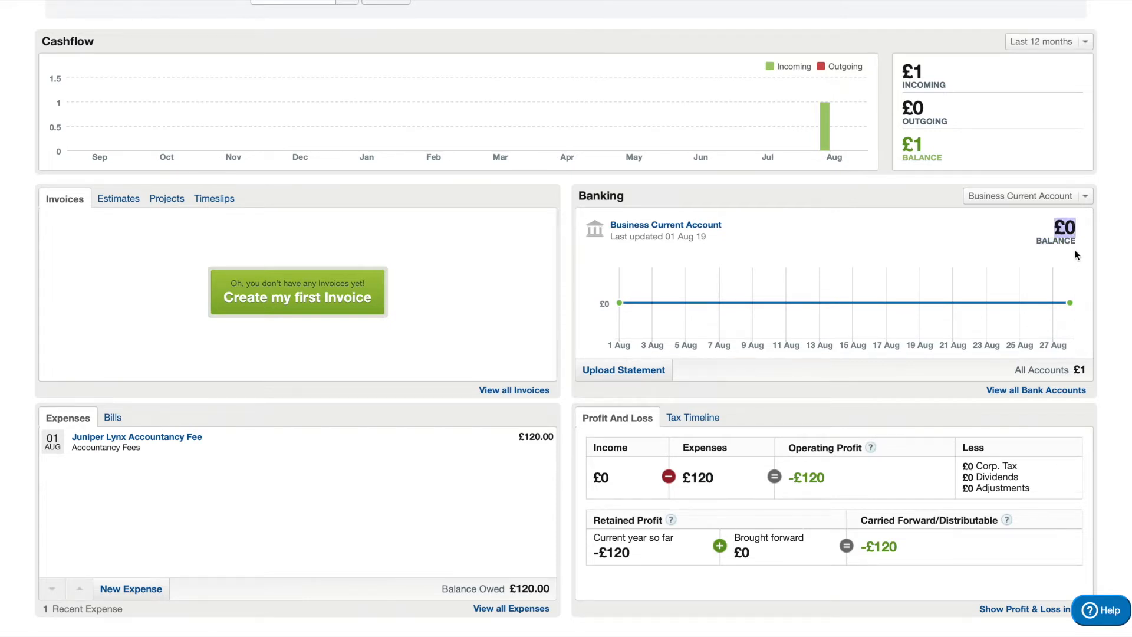
# - Scroll to the Overview's bottom and highlight the £120.00 expenses balance owed
pyautogui.scroll(-3)
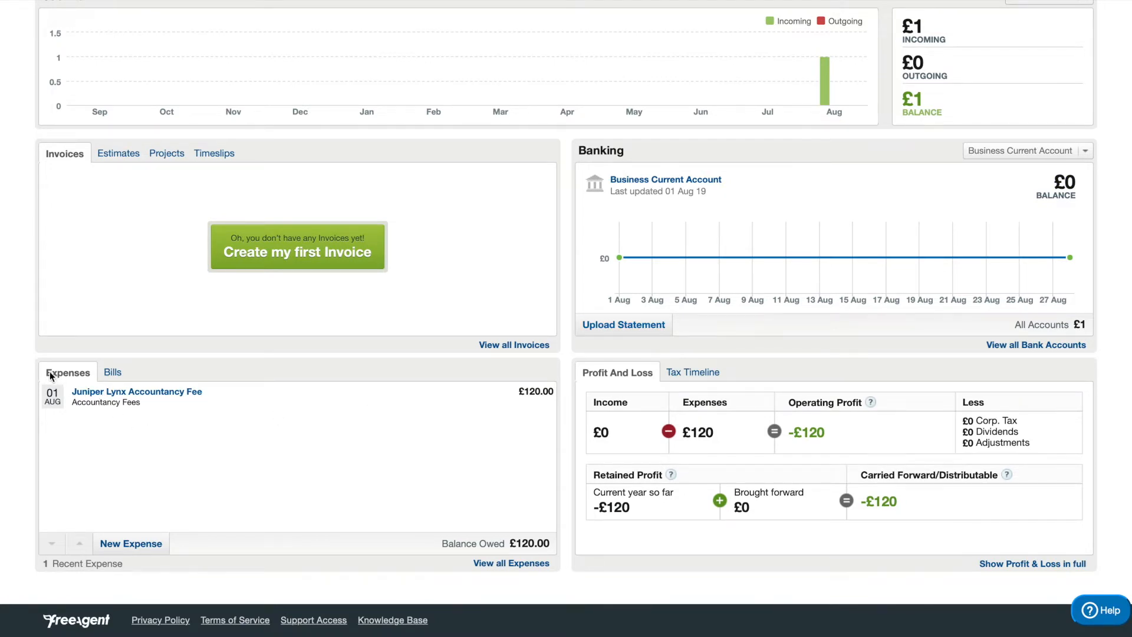
pyautogui.moveTo(223, 436)
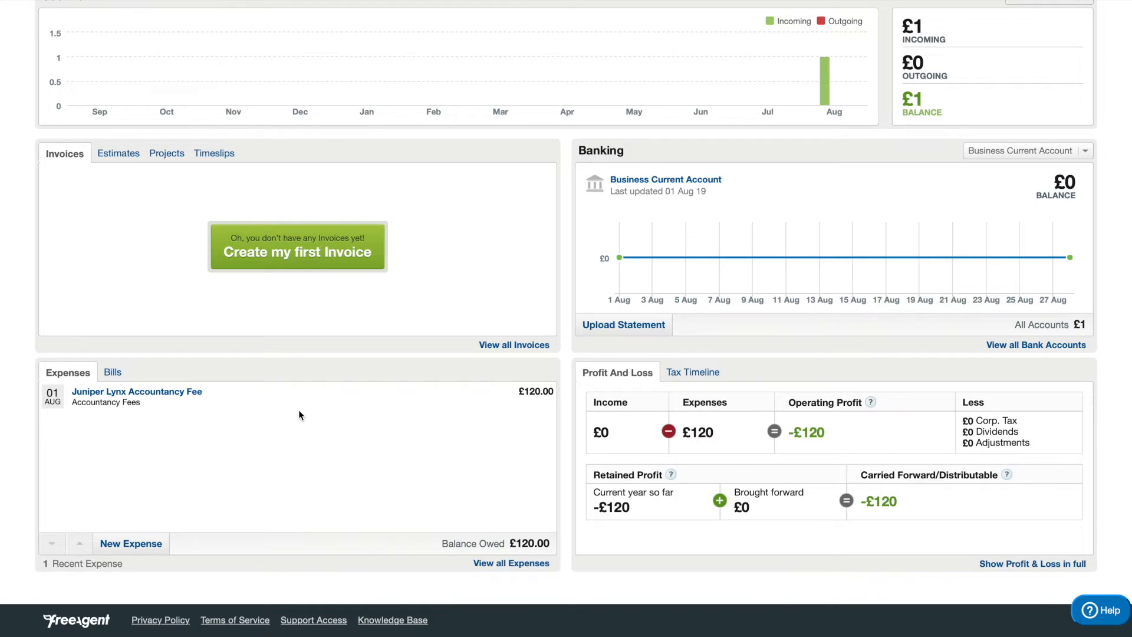
pyautogui.moveTo(250, 480)
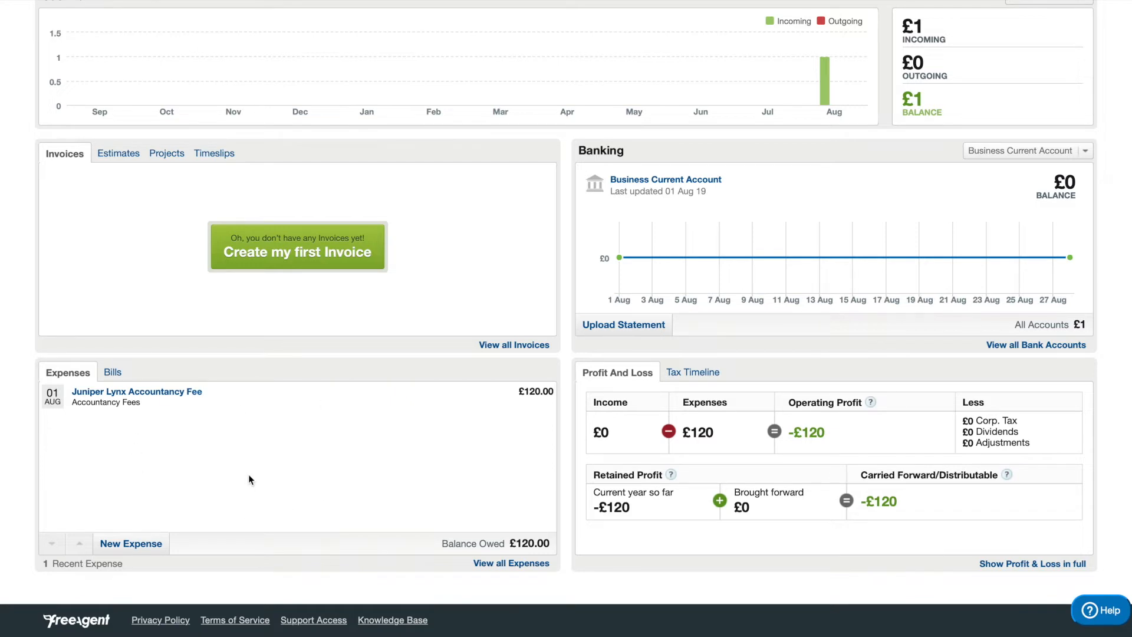
pyautogui.moveTo(131, 543)
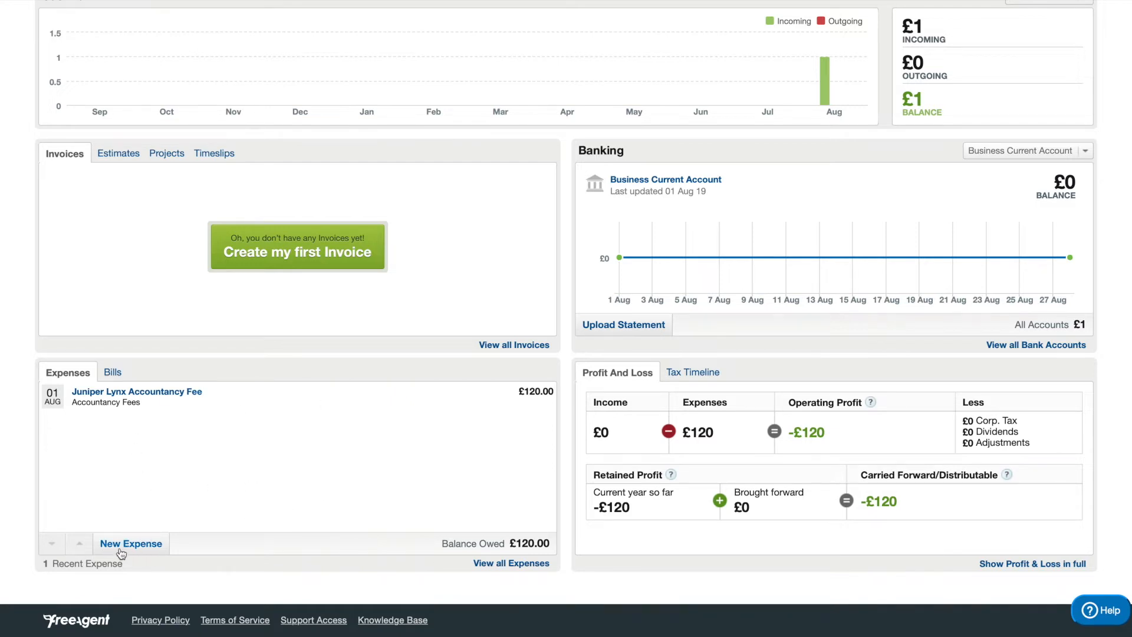
pyautogui.moveTo(131, 542)
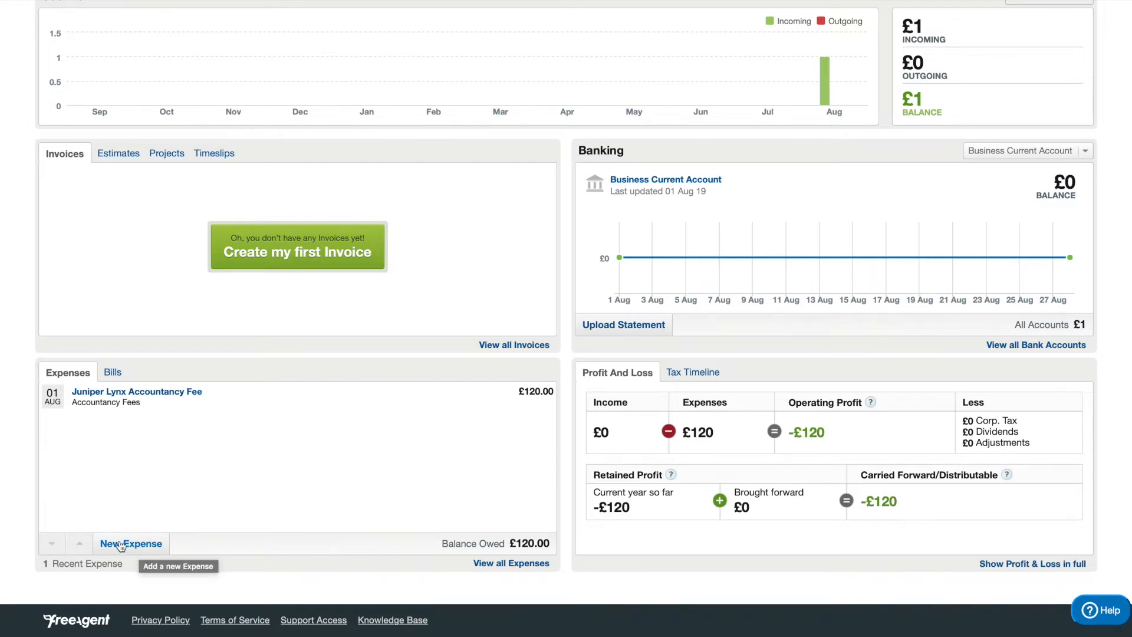
pyautogui.moveTo(181, 413)
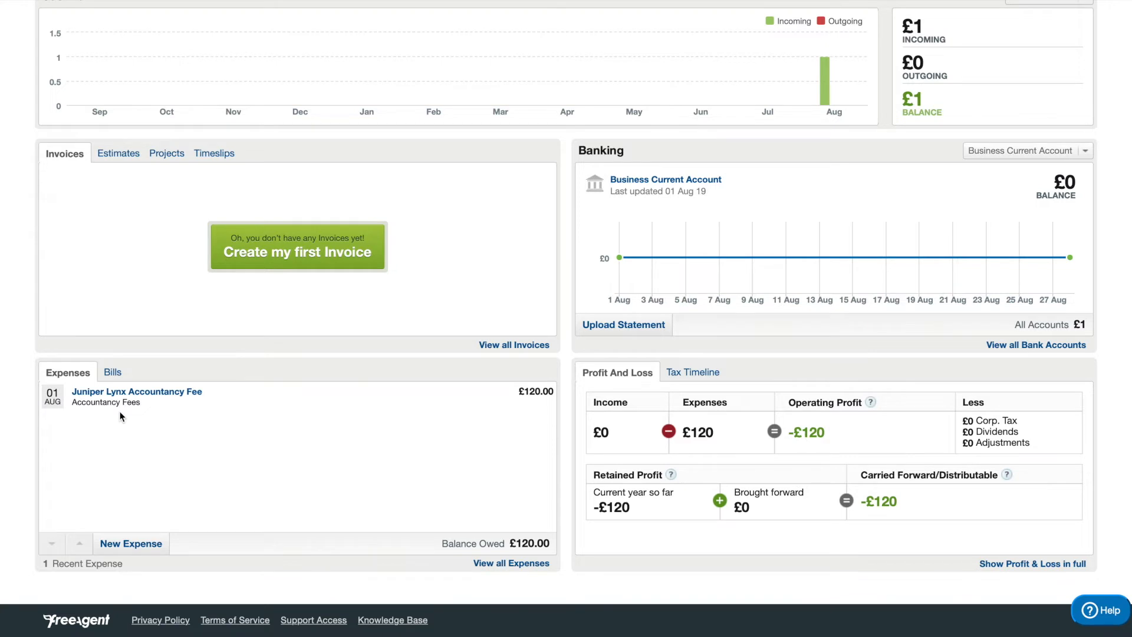
pyautogui.moveTo(159, 413)
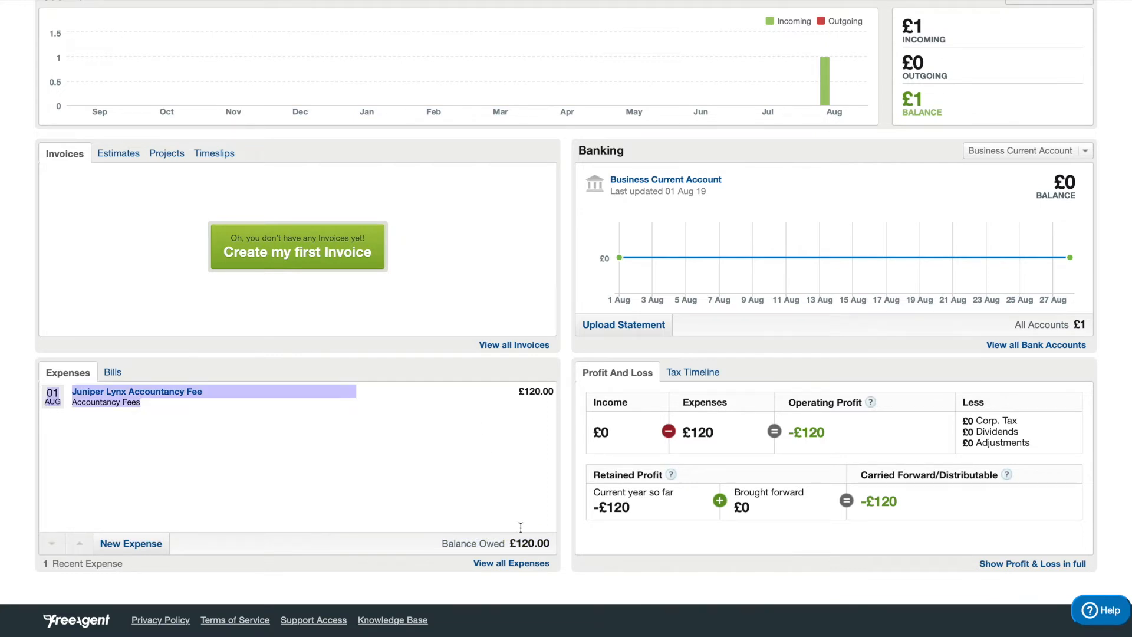
pyautogui.moveTo(452, 520)
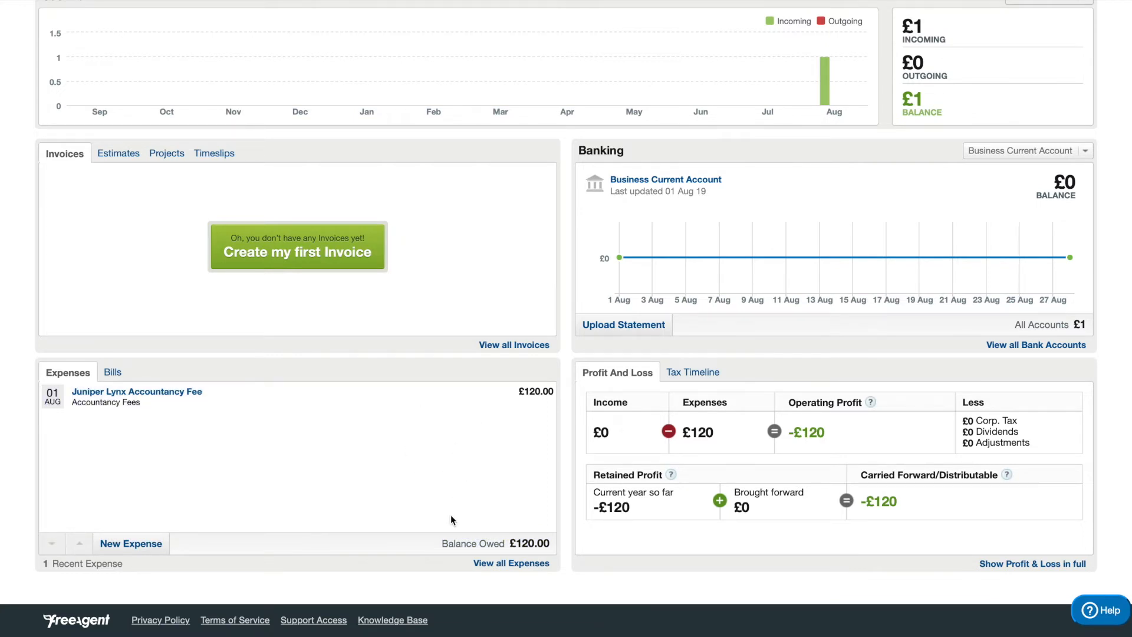
pyautogui.moveTo(463, 449)
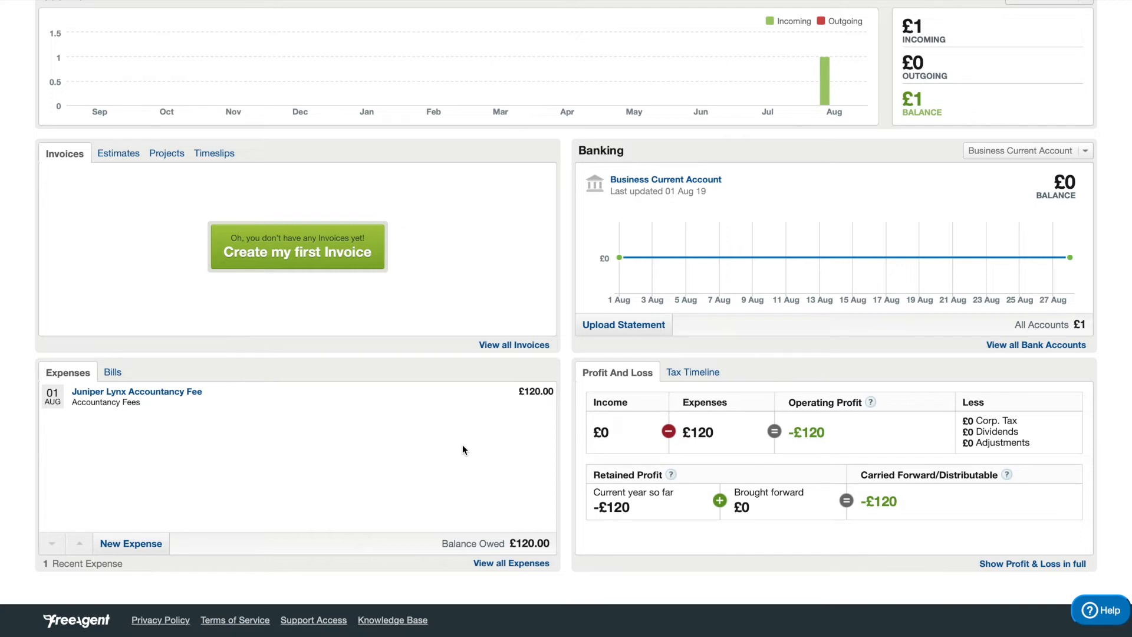
pyautogui.moveTo(493, 557)
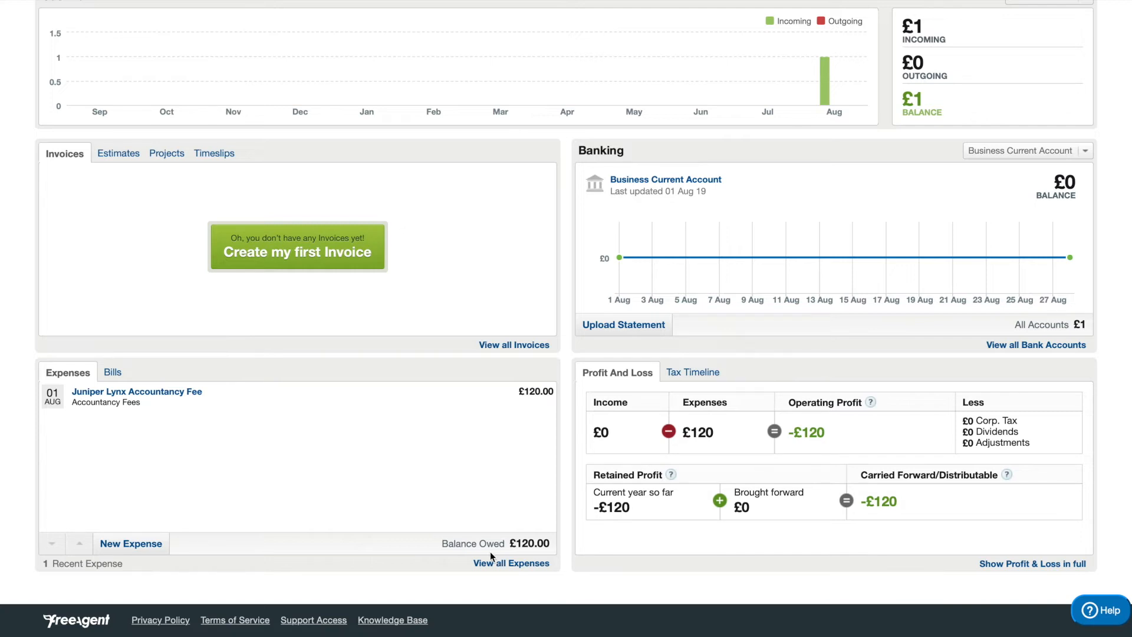
pyautogui.doubleClick(531, 542)
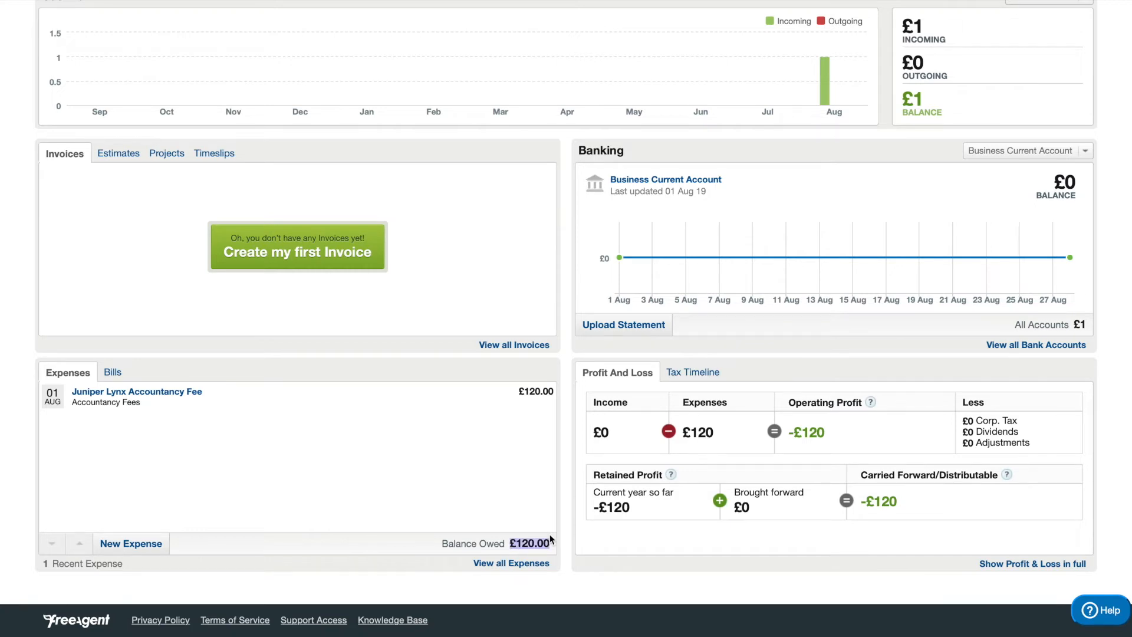
pyautogui.moveTo(620, 258)
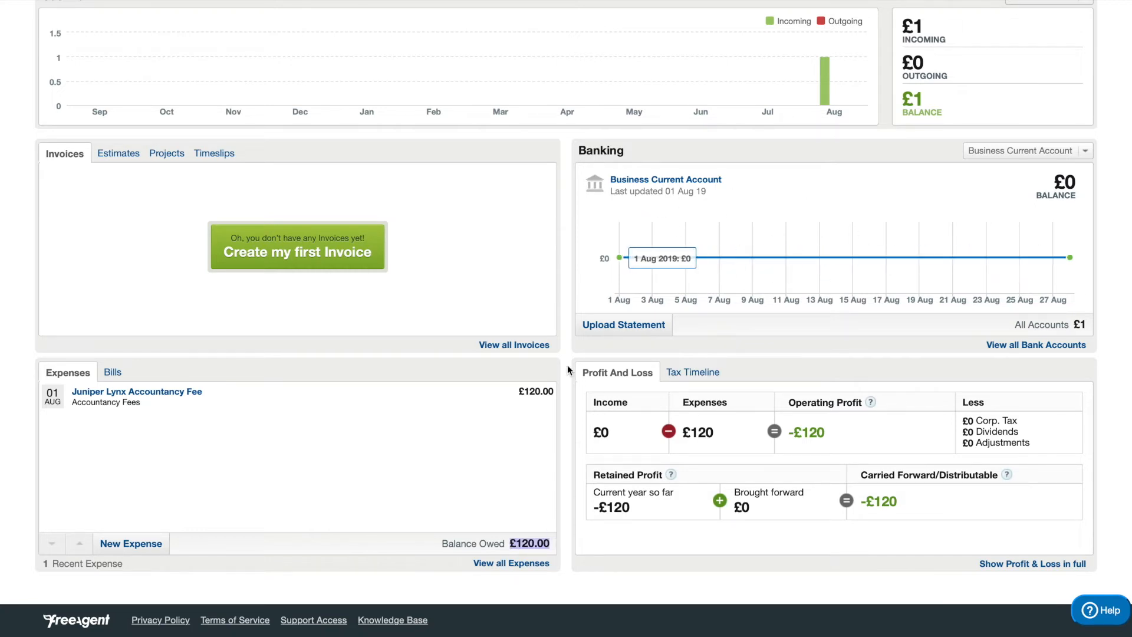
pyautogui.moveTo(484, 482)
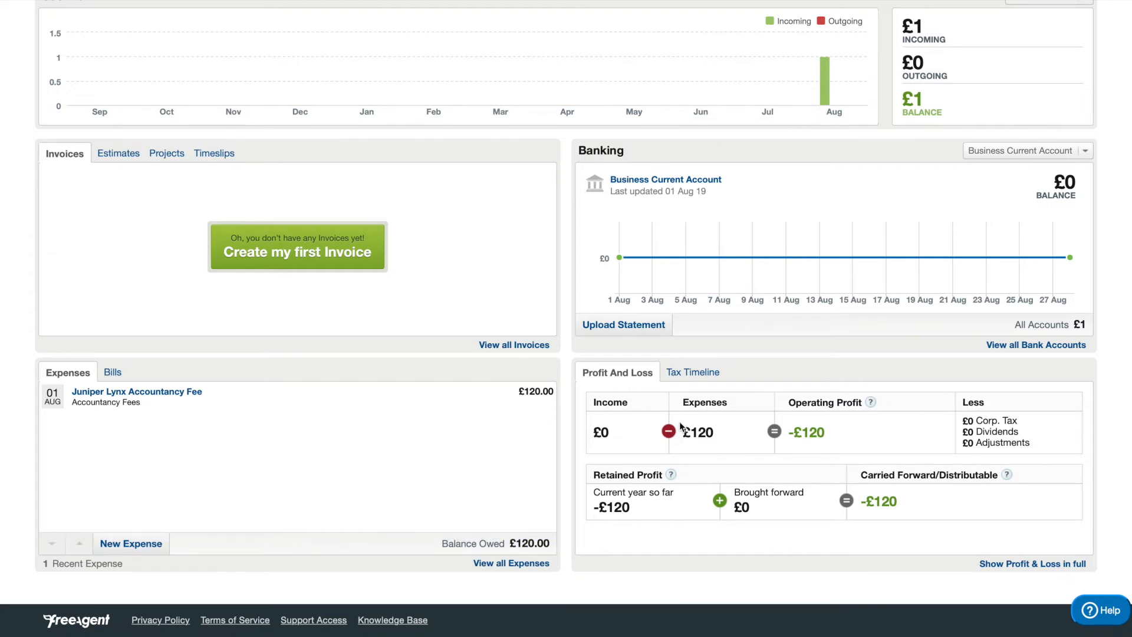
pyautogui.moveTo(679, 372)
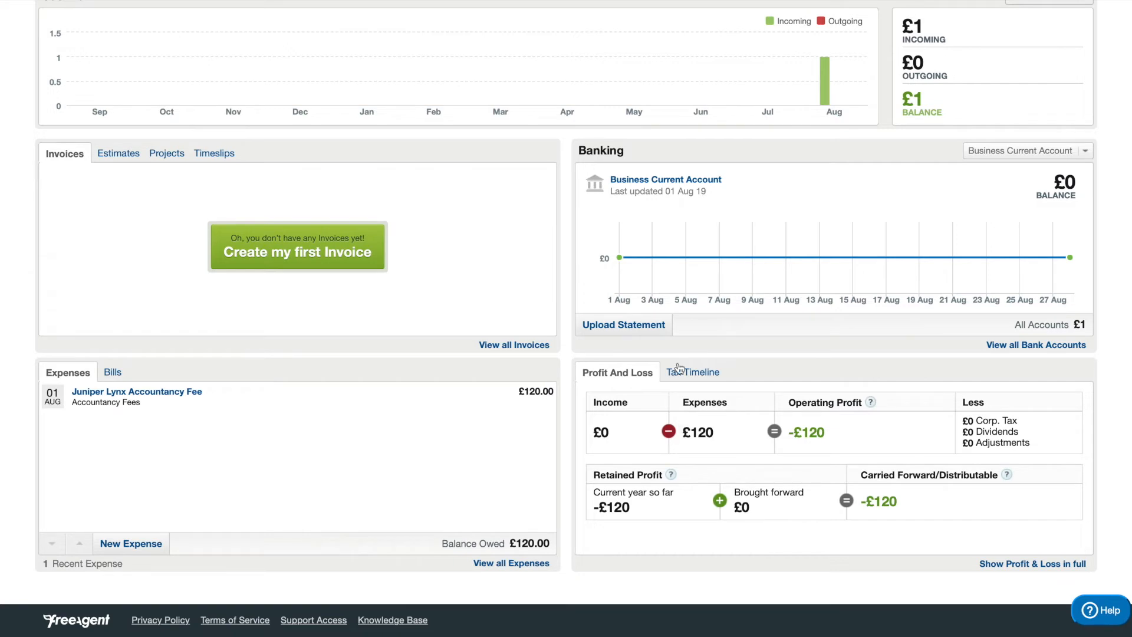
pyautogui.moveTo(623, 397)
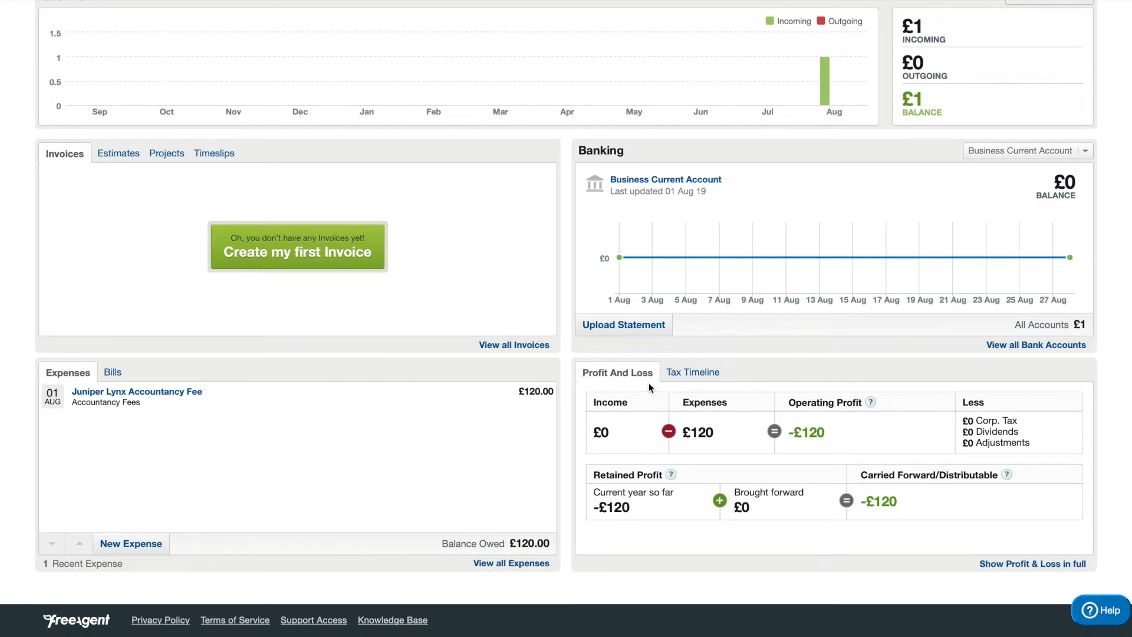
pyautogui.moveTo(635, 411)
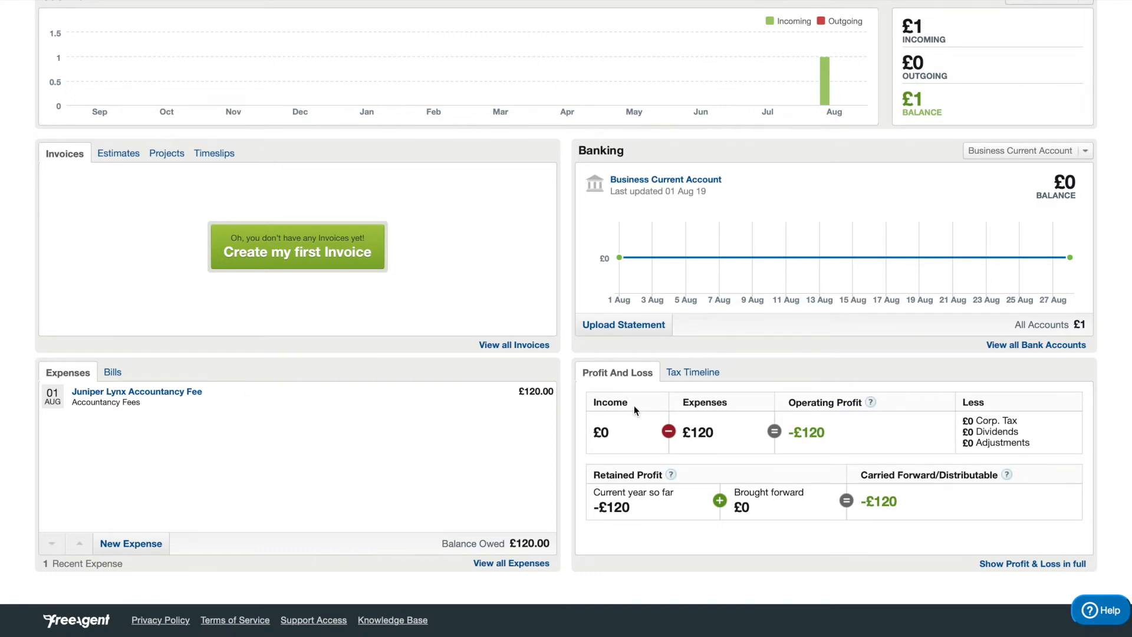
pyautogui.moveTo(979, 422)
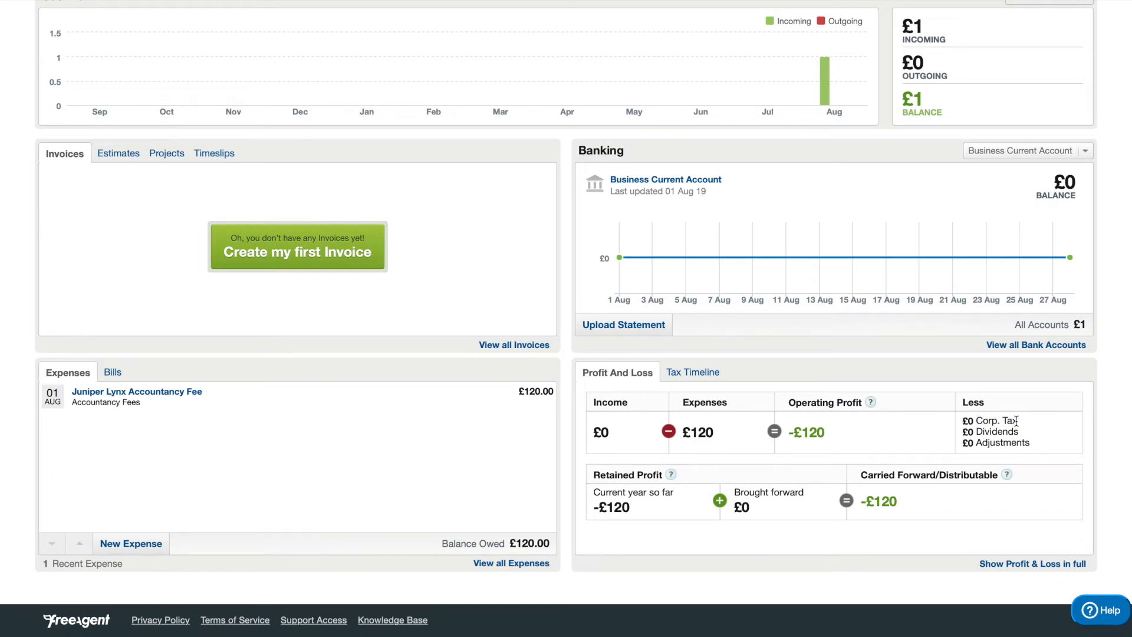
pyautogui.moveTo(690, 448)
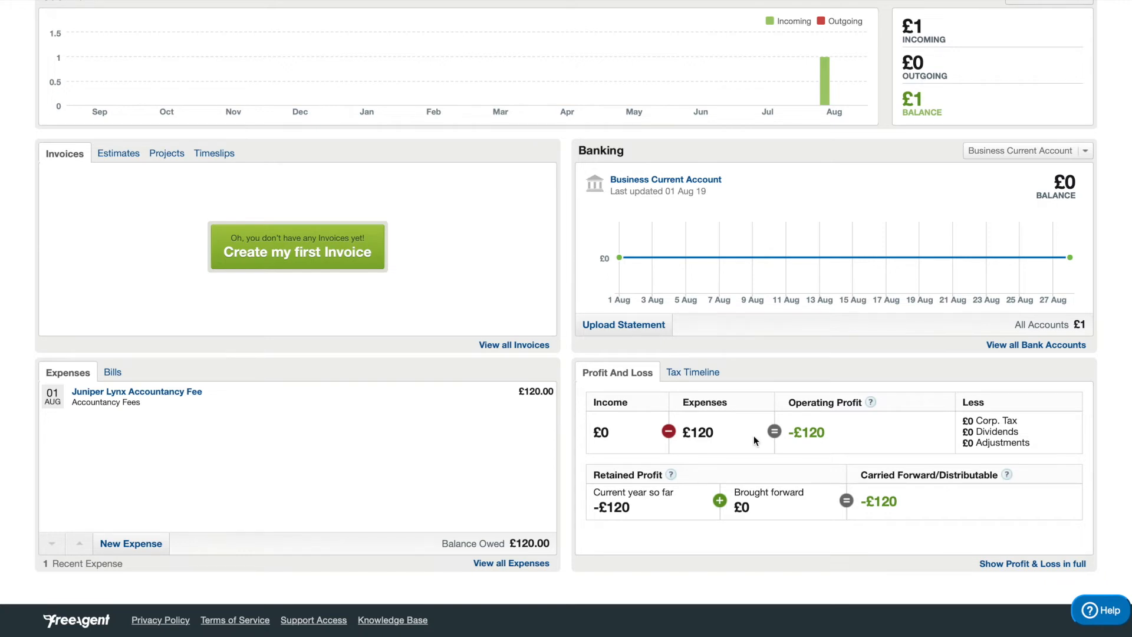
pyautogui.moveTo(637, 425)
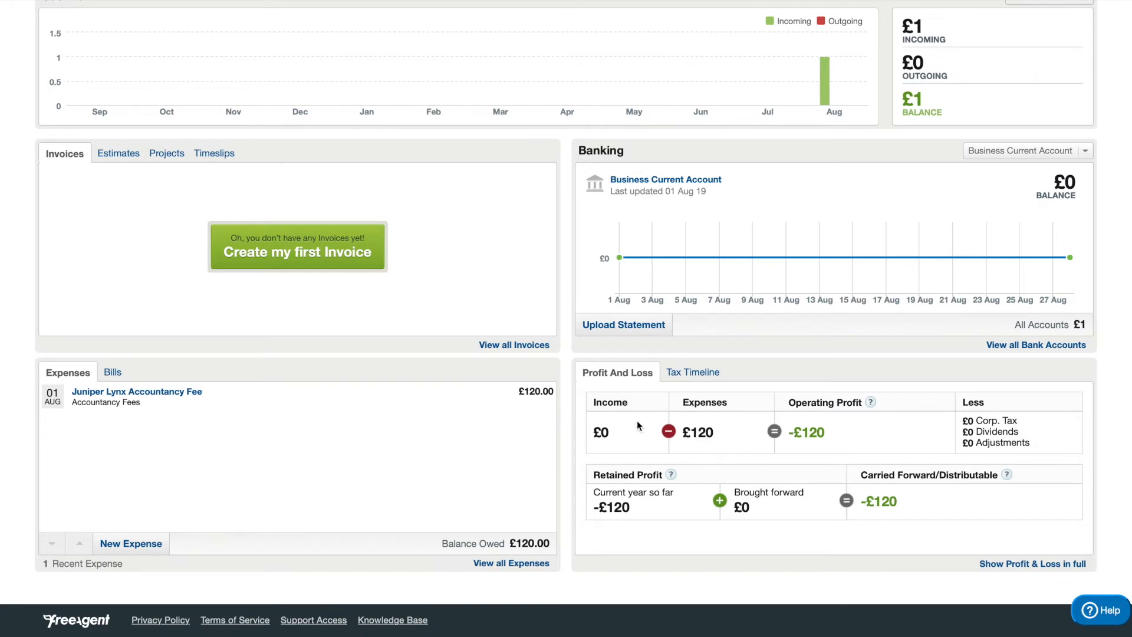
pyautogui.doubleClick(610, 402)
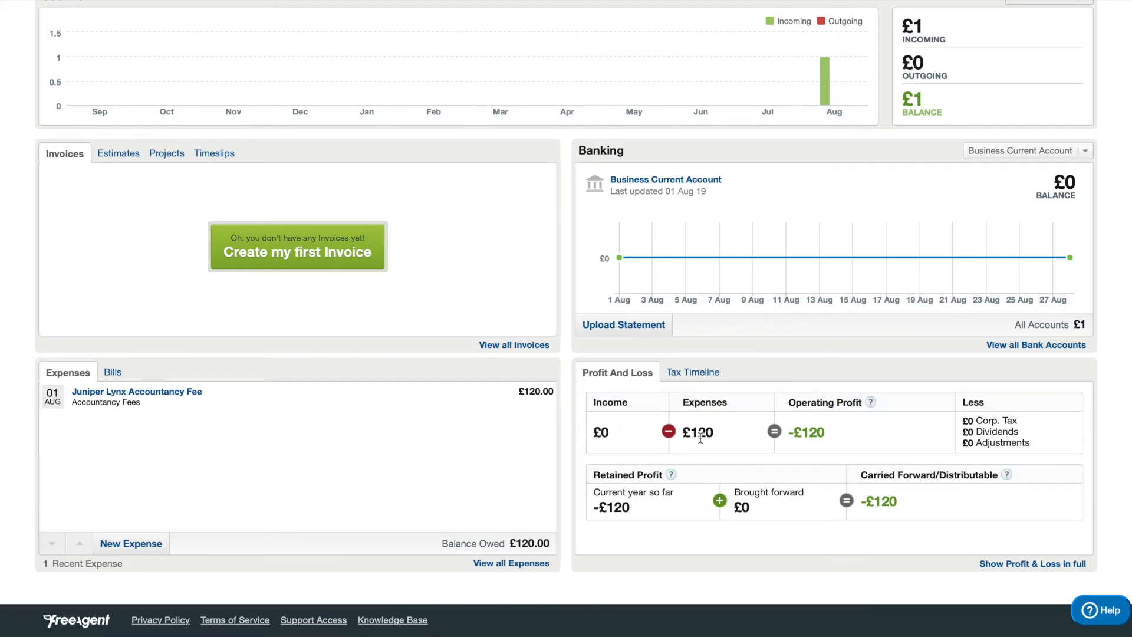
pyautogui.doubleClick(601, 432)
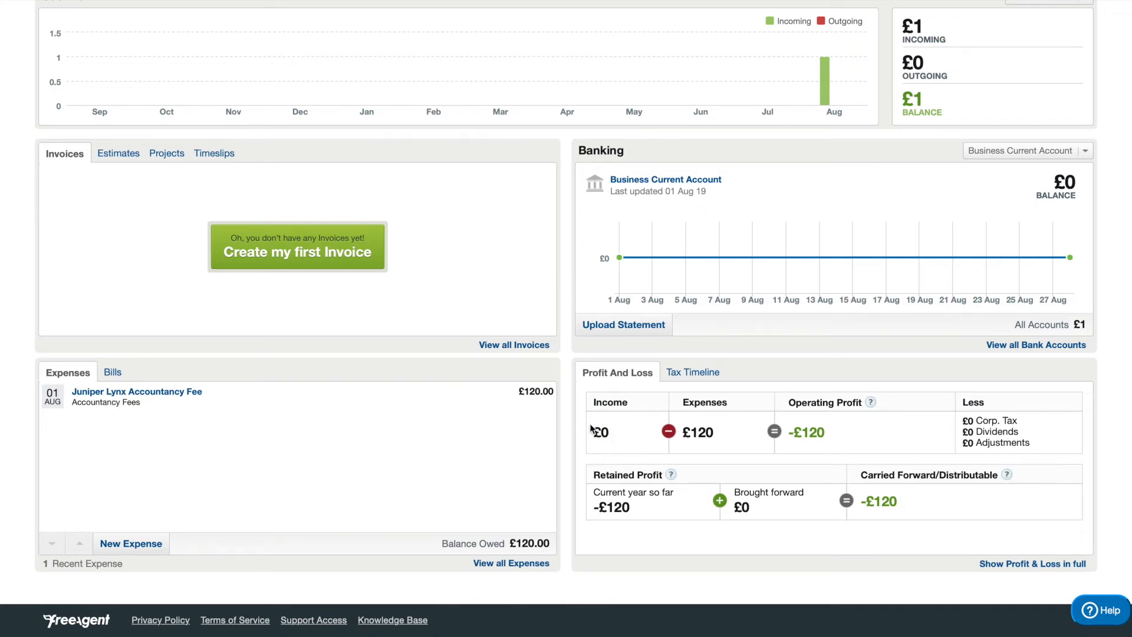
pyautogui.moveTo(613, 433)
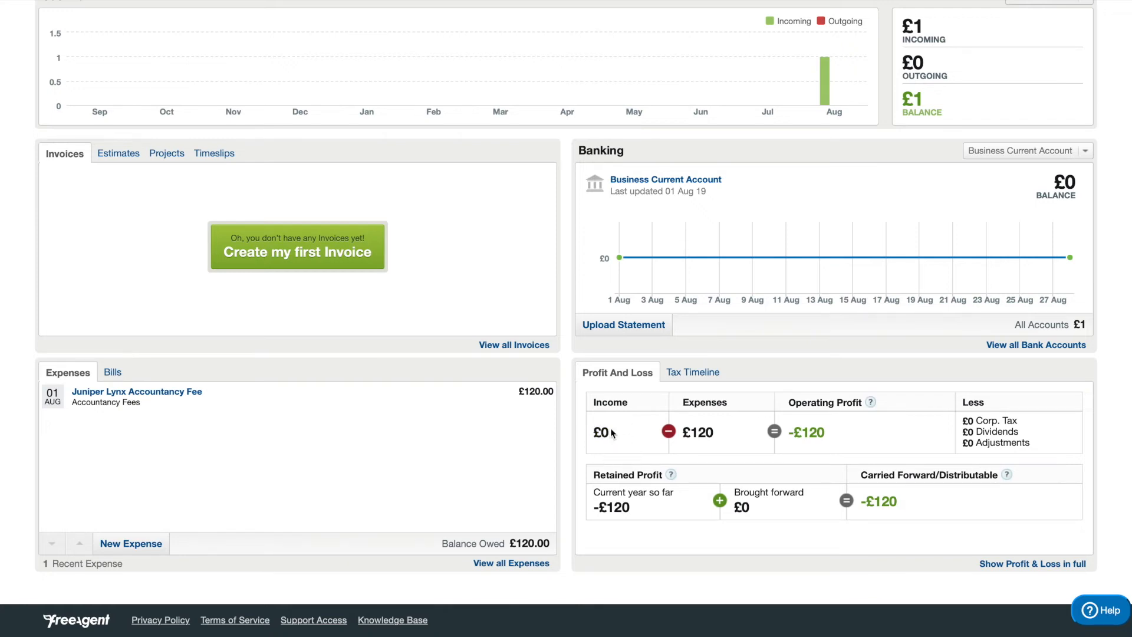
pyautogui.doubleClick(601, 431)
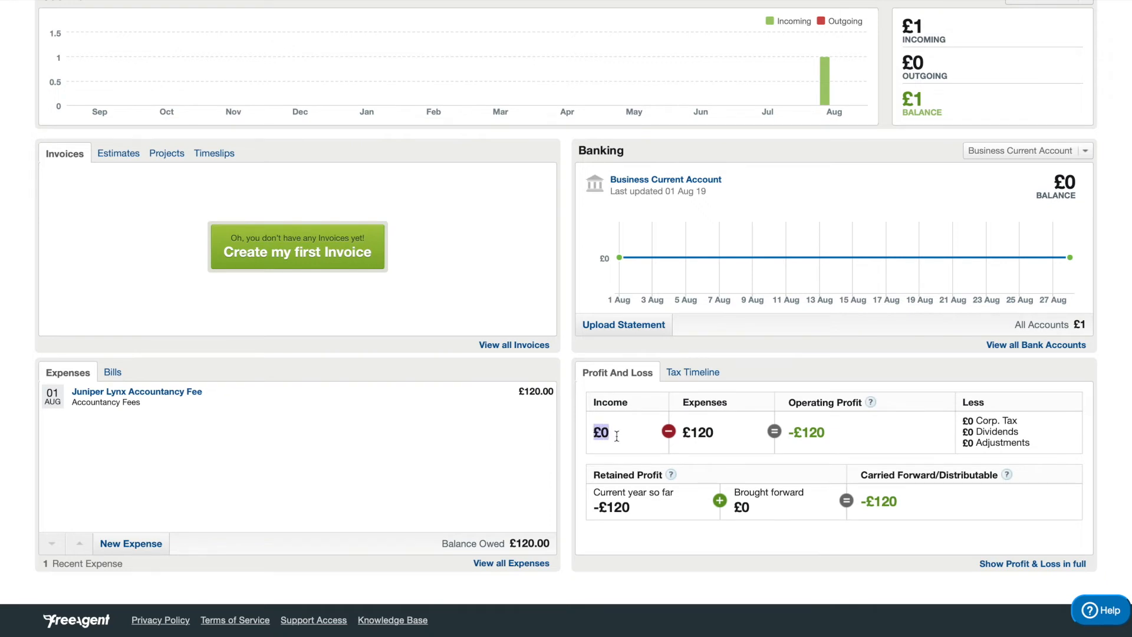
pyautogui.moveTo(586, 429)
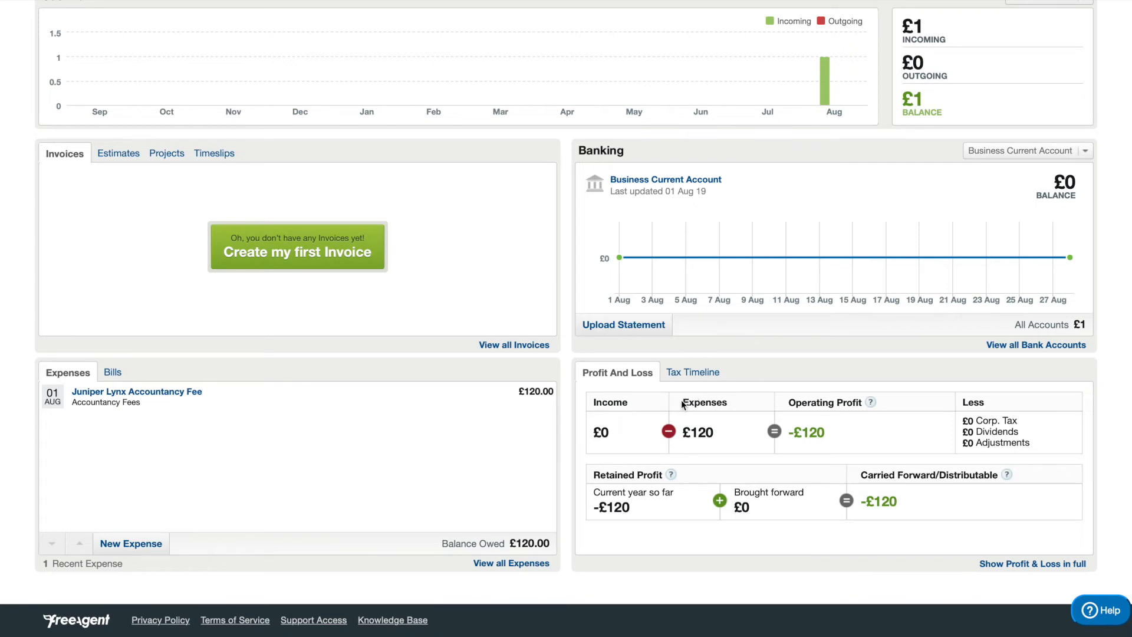
pyautogui.doubleClick(703, 401)
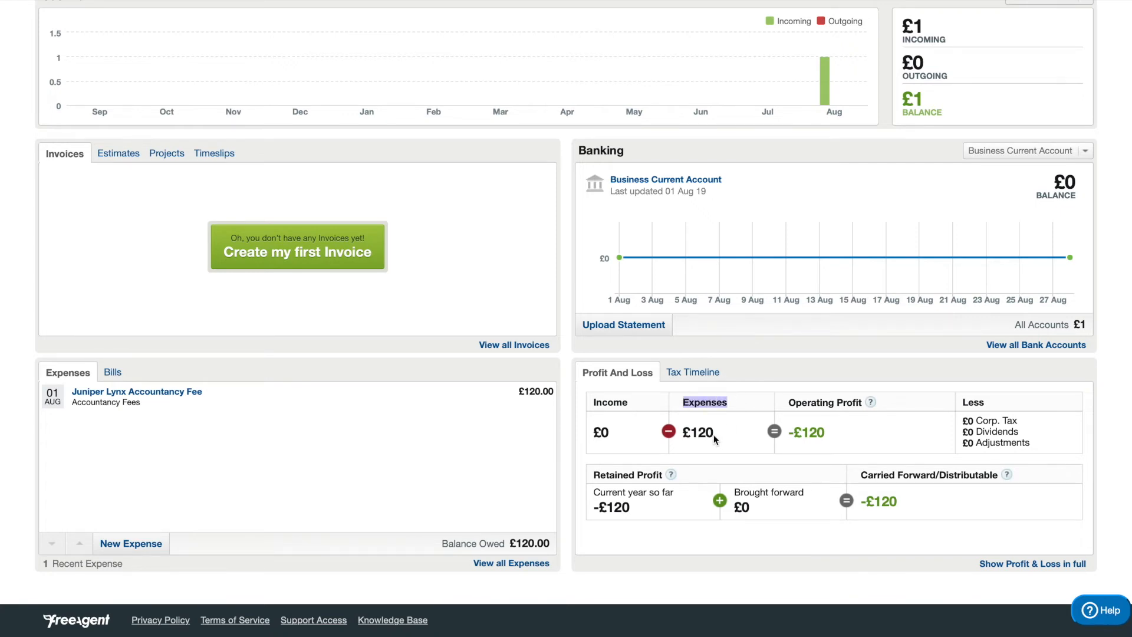
pyautogui.moveTo(507, 405)
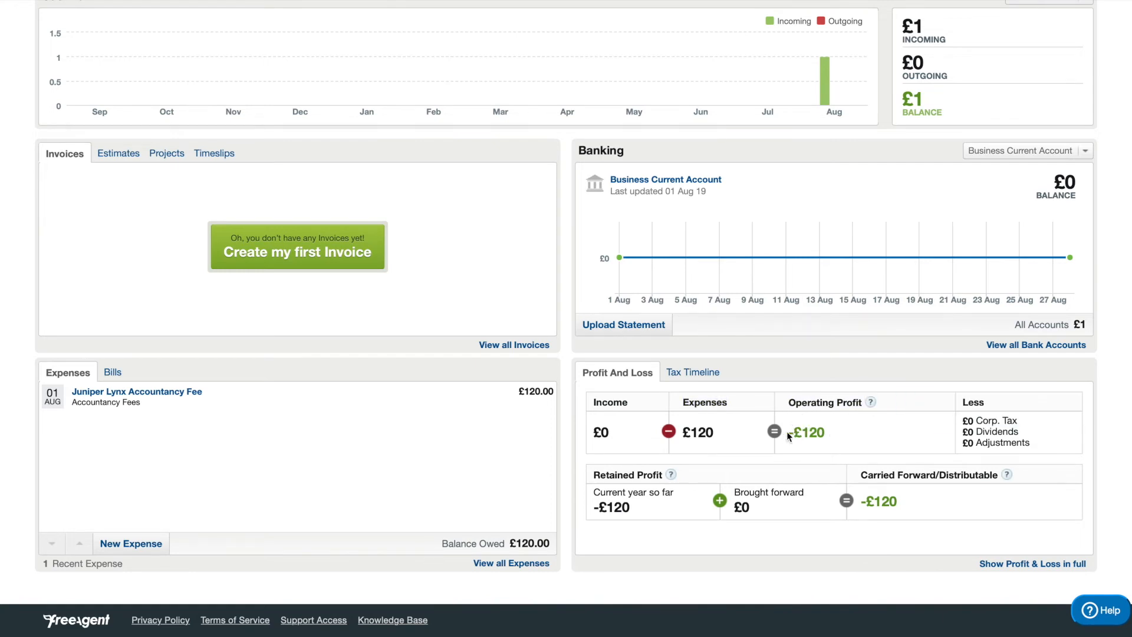
pyautogui.doubleClick(807, 431)
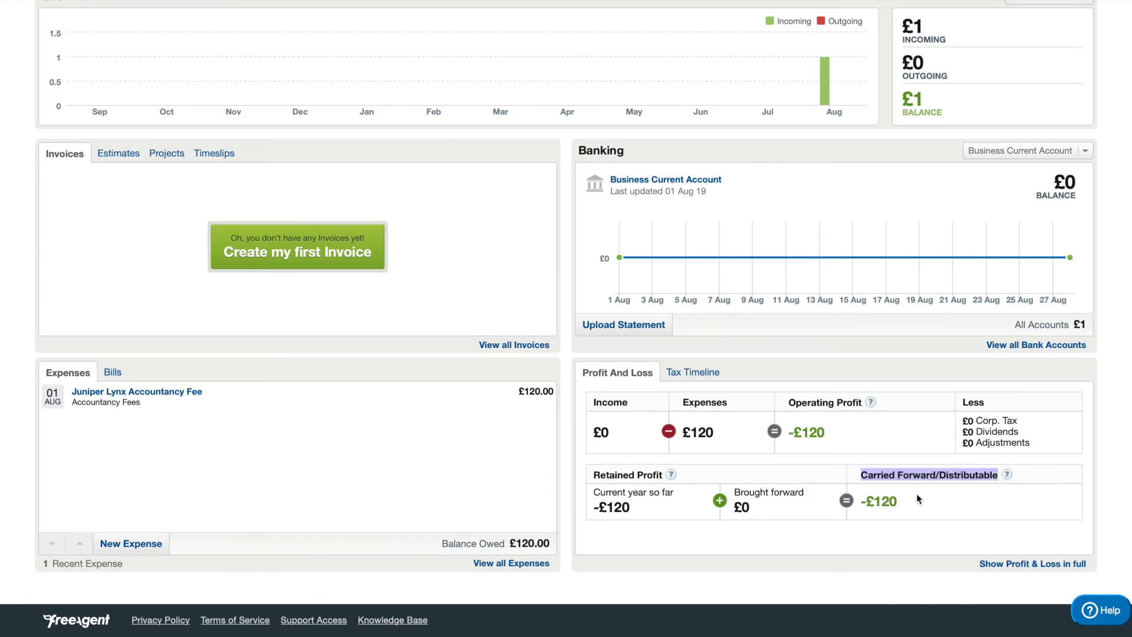
pyautogui.moveTo(911, 506)
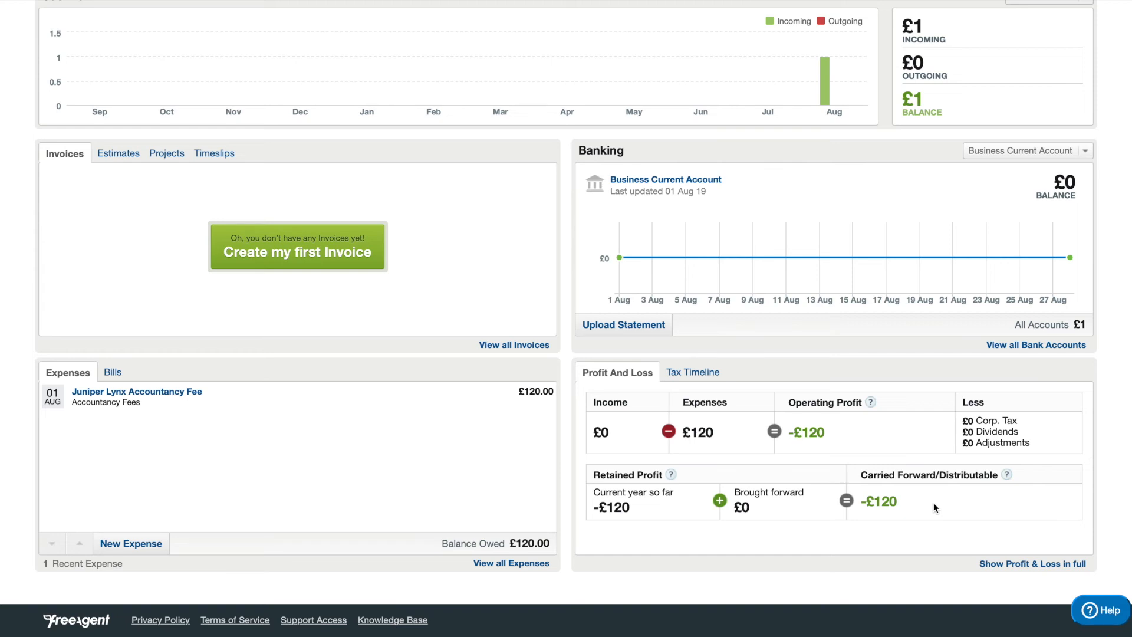
pyautogui.moveTo(918, 520)
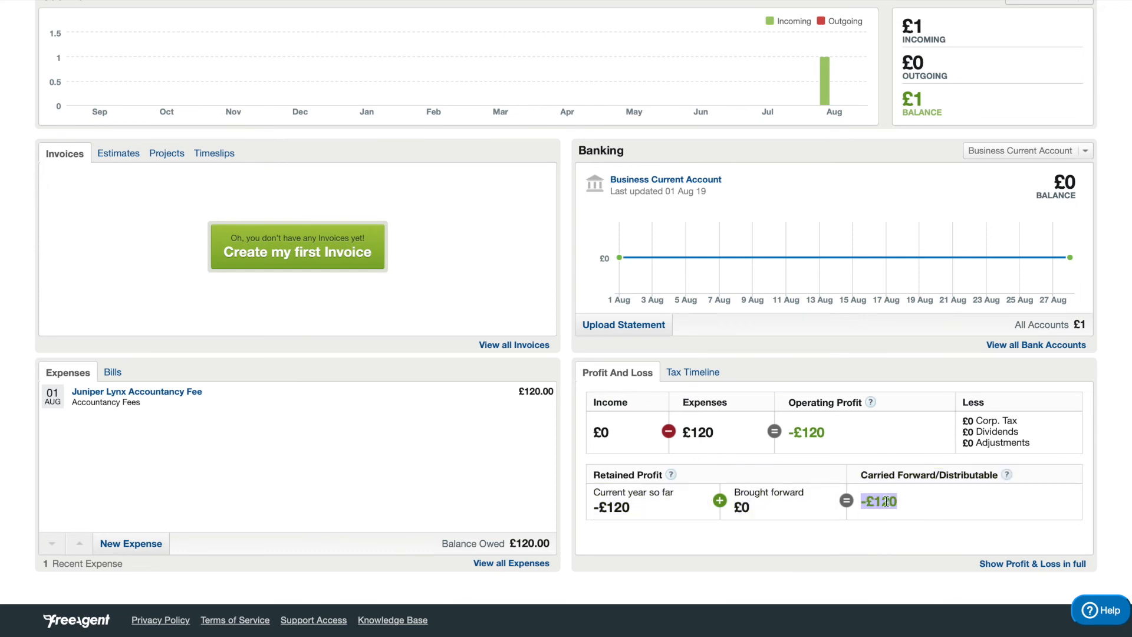
pyautogui.moveTo(926, 529)
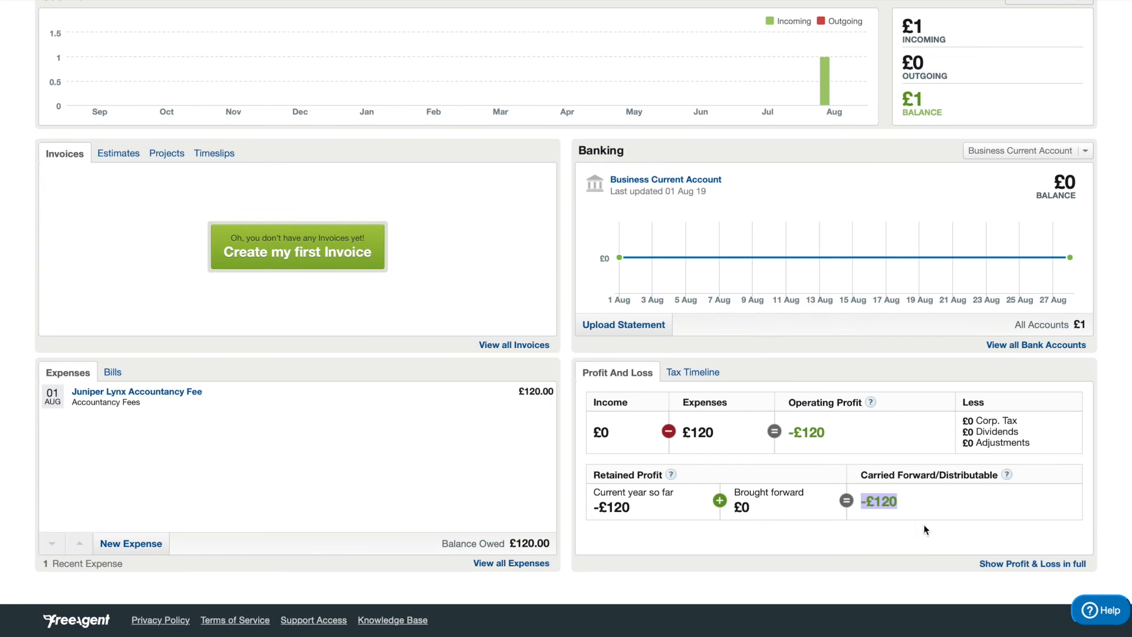
pyautogui.moveTo(905, 507)
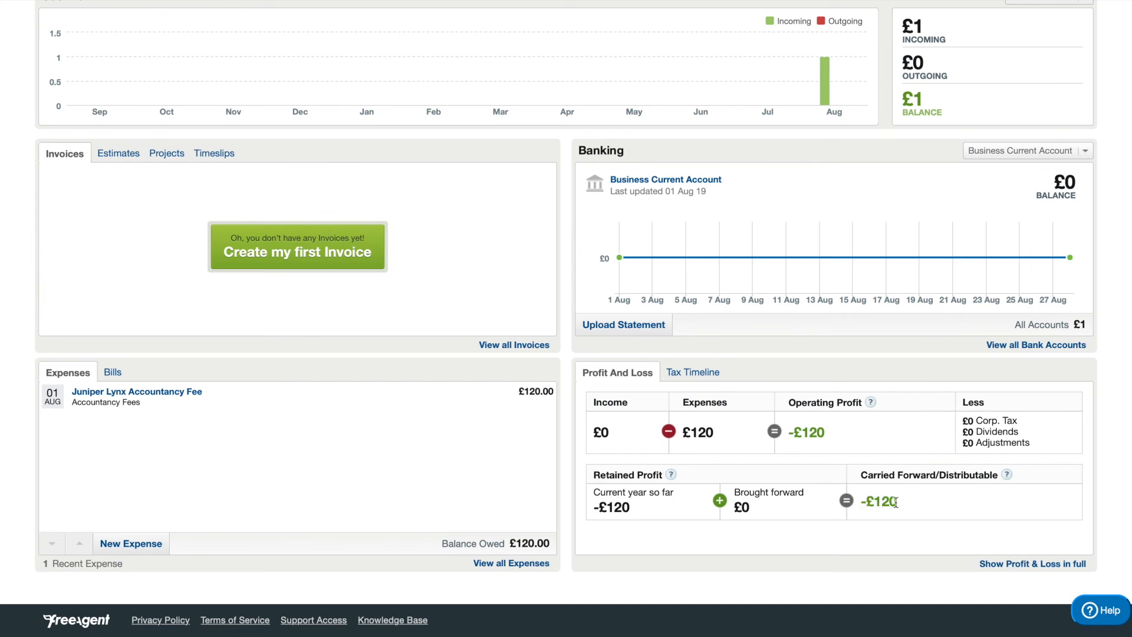
pyautogui.doubleClick(879, 500)
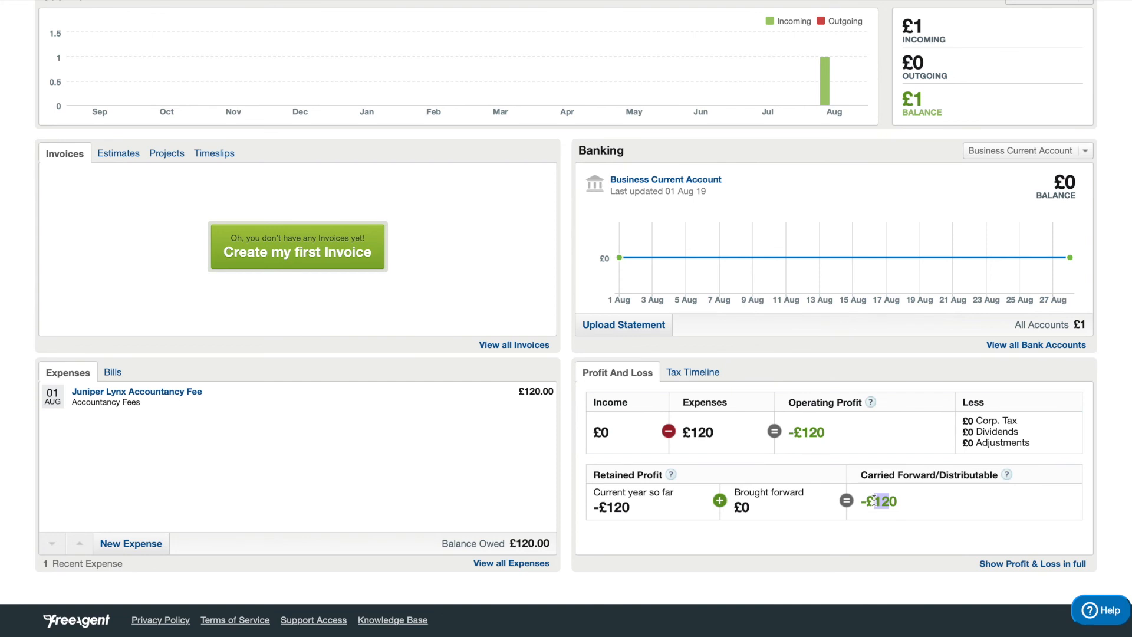
pyautogui.doubleClick(879, 502)
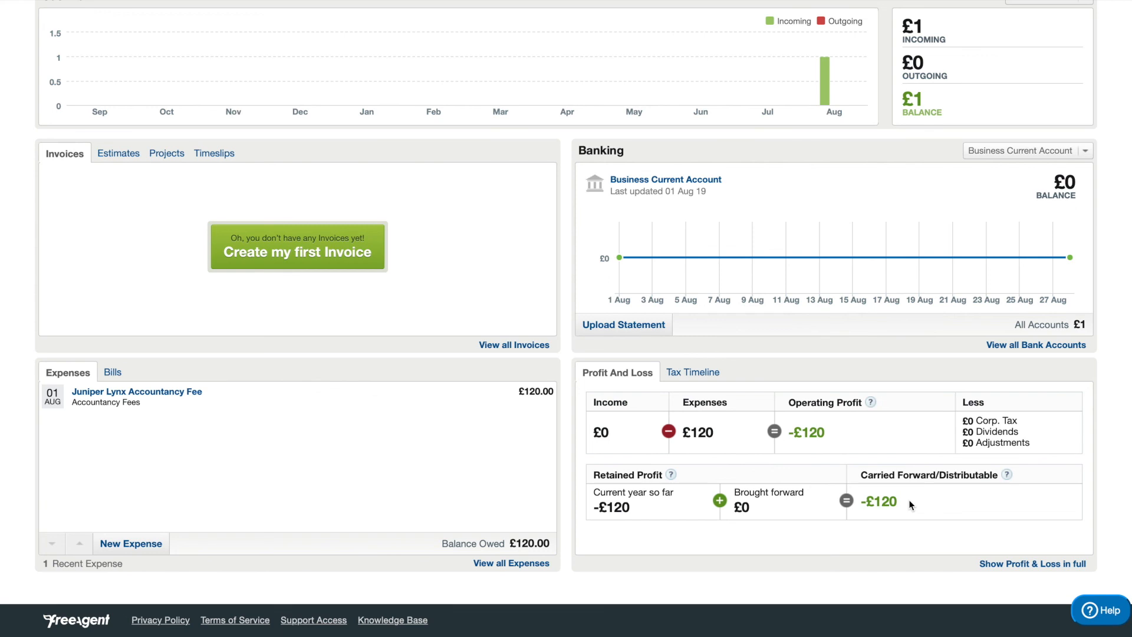
pyautogui.scroll(3)
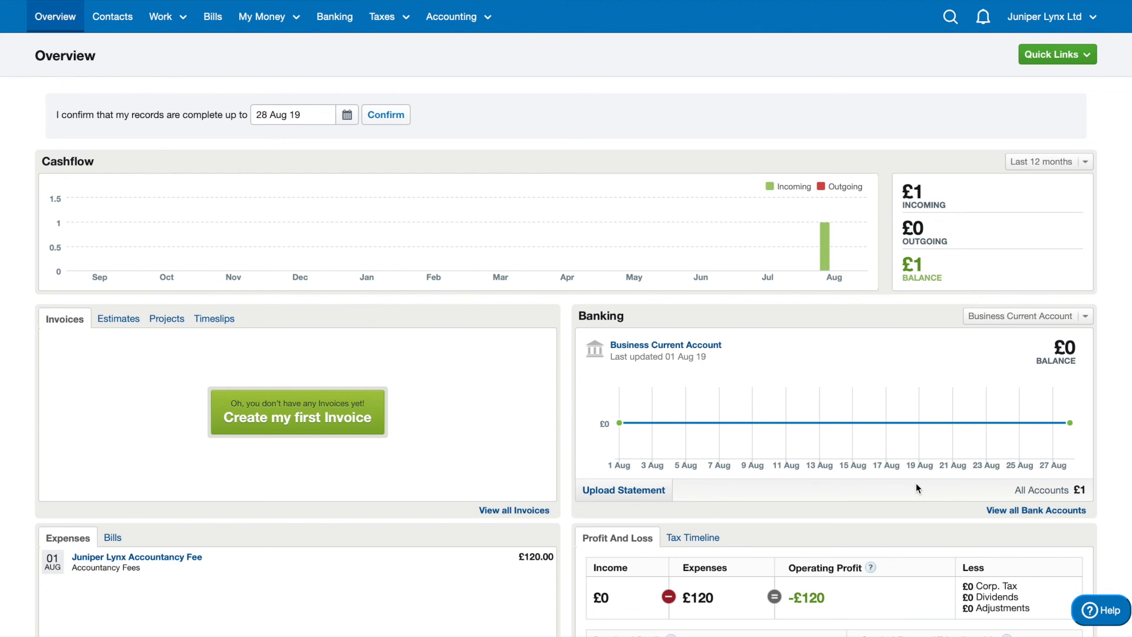
pyautogui.scroll(-3)
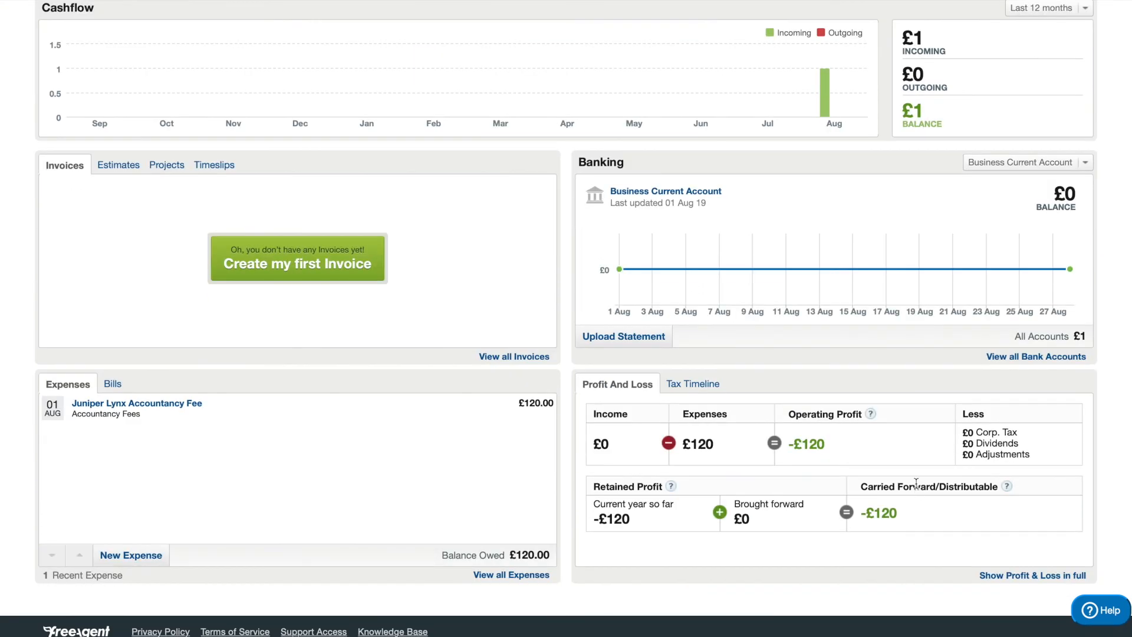
pyautogui.moveTo(909, 518)
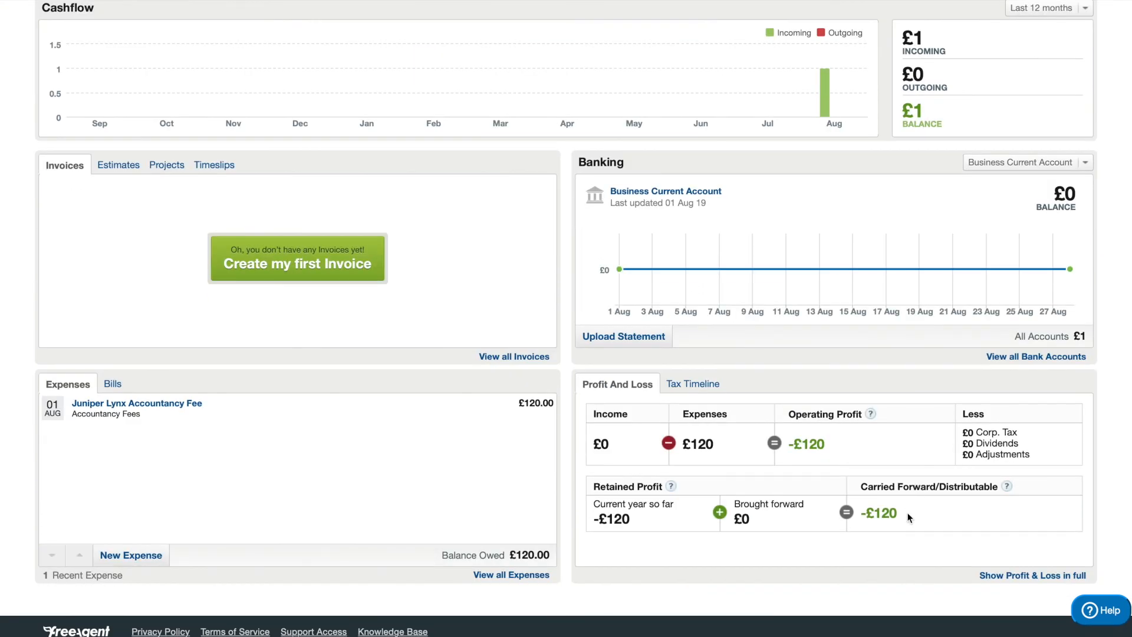
pyautogui.moveTo(475, 490)
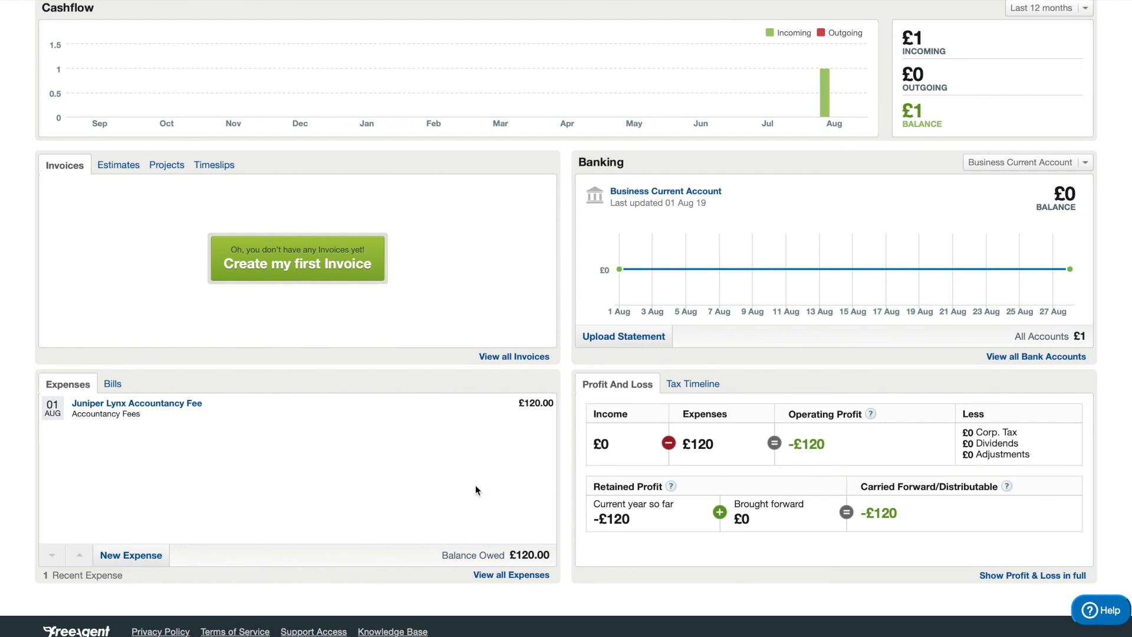
pyautogui.moveTo(504, 549)
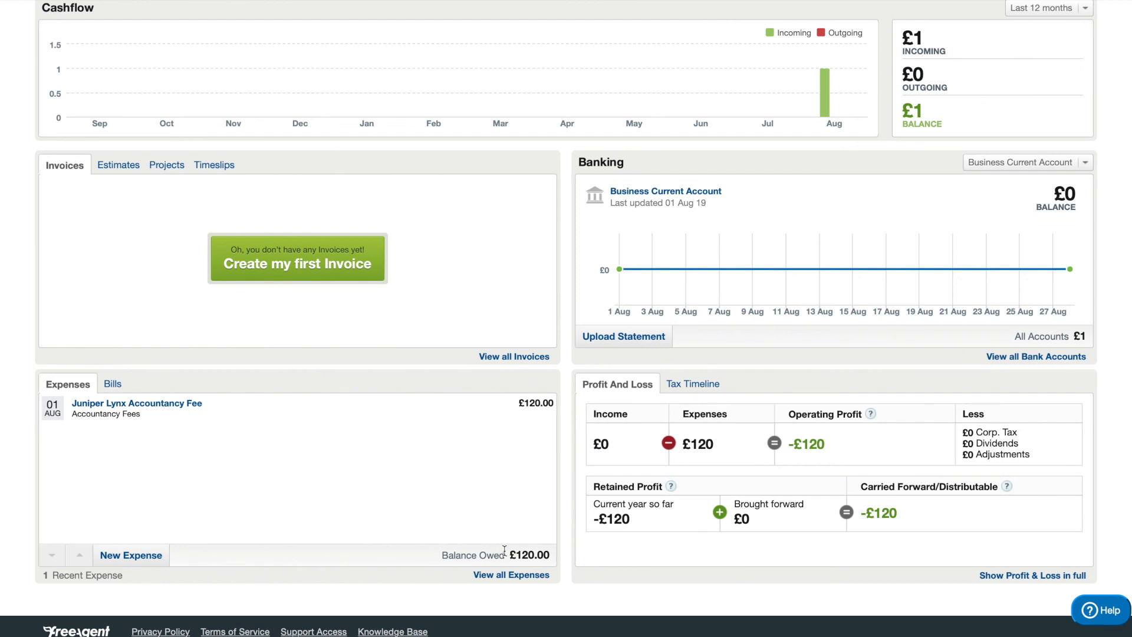